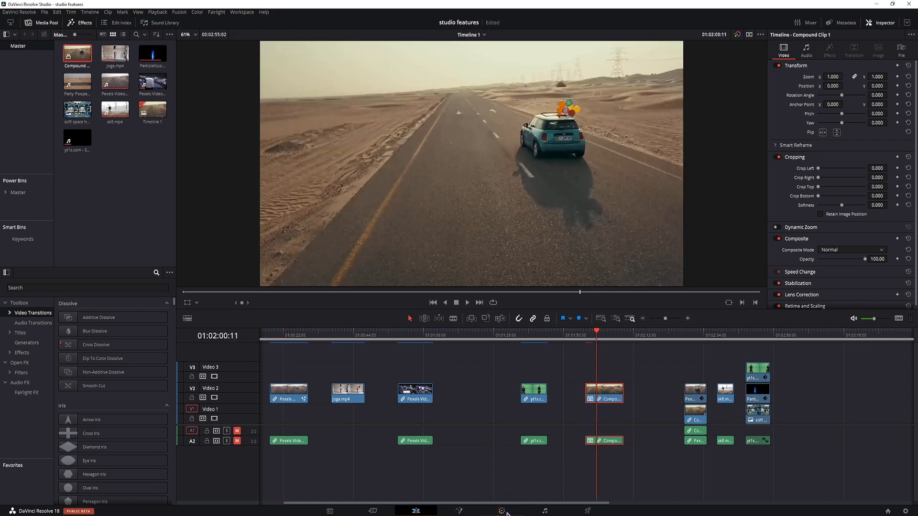
Step: On the Color page, apply Light Rays from the effects search, outputting Source Regions with Edges as the ray source
left_click(500, 510)
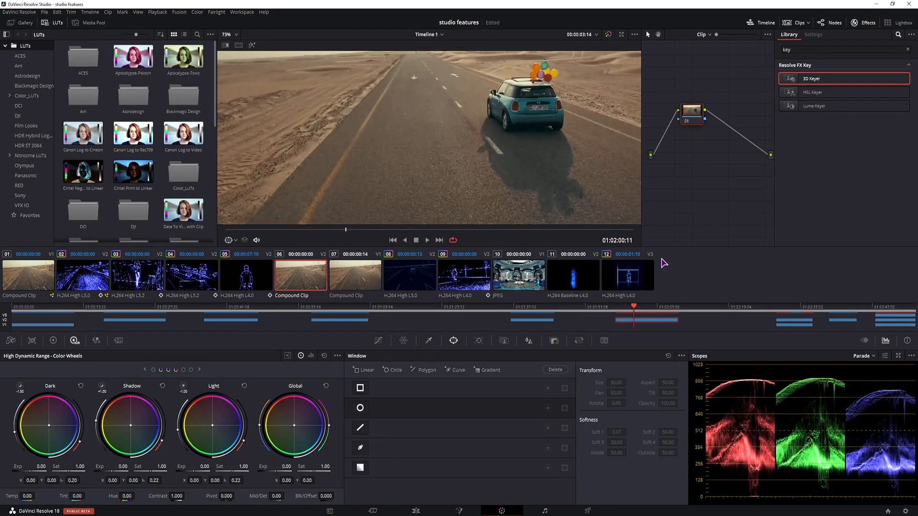
left_click(866, 22)
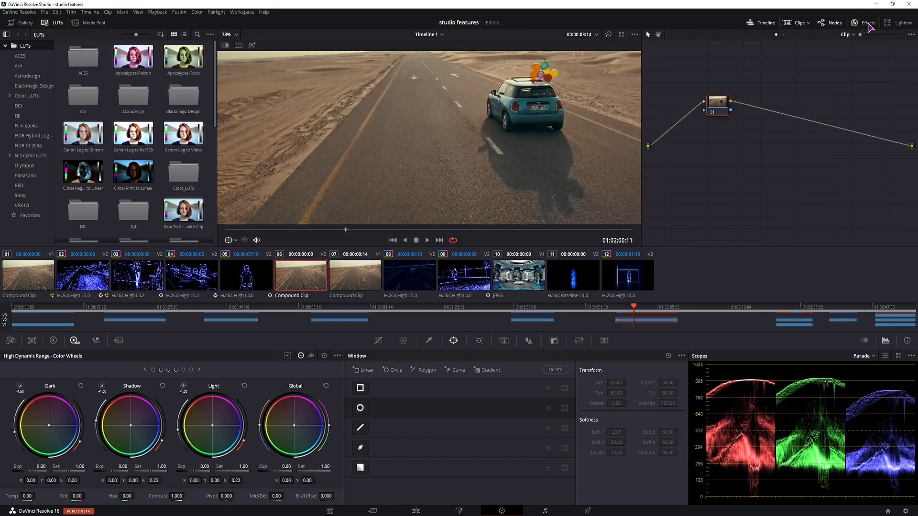
left_click(867, 22)
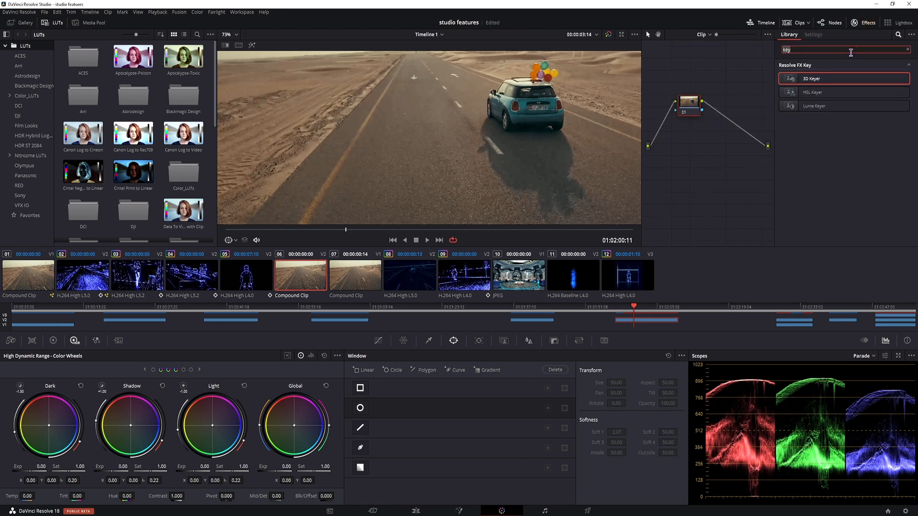
type("ligh")
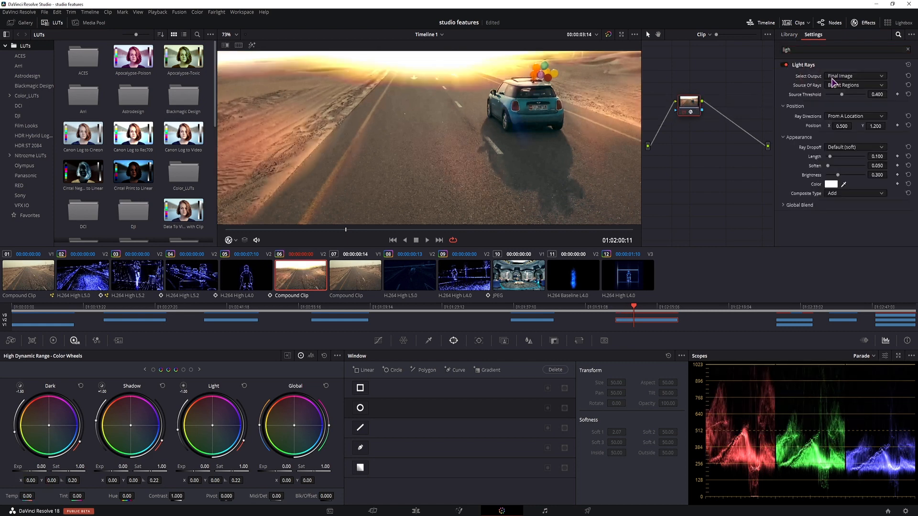
left_click(854, 76)
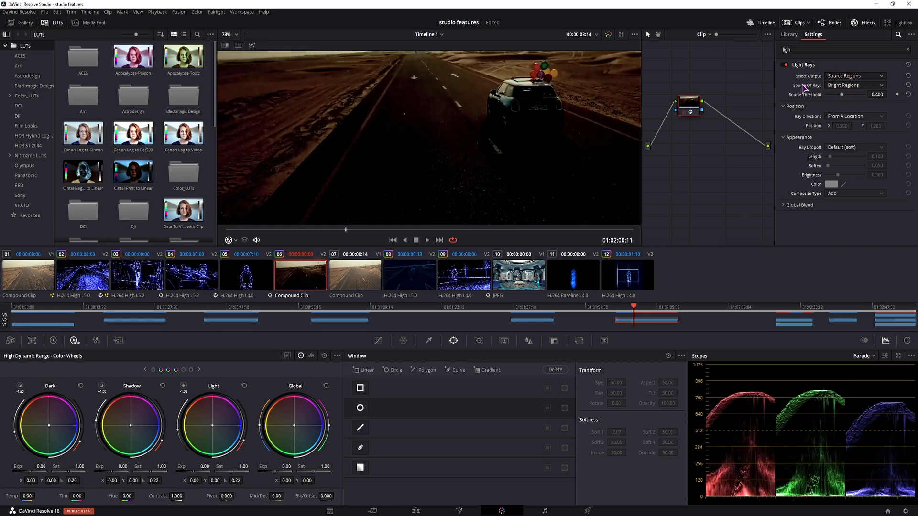
left_click(855, 85)
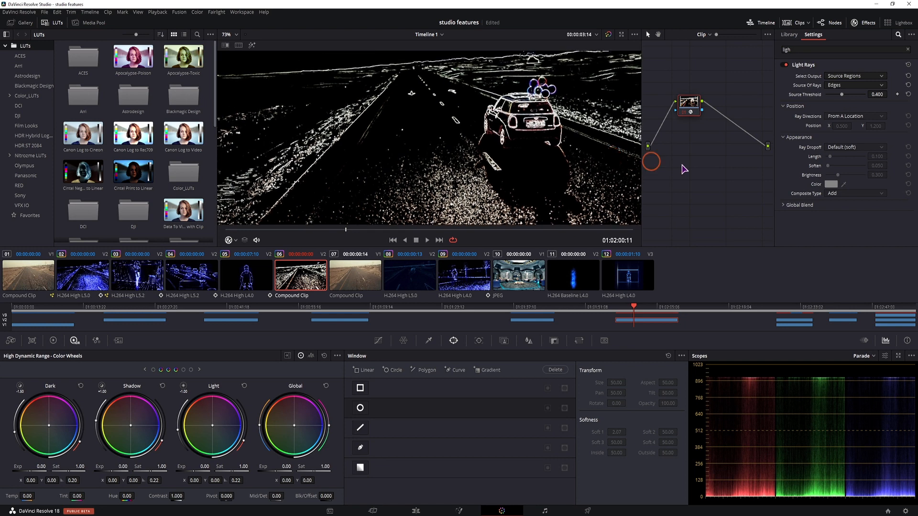
mouse_move(732, 155)
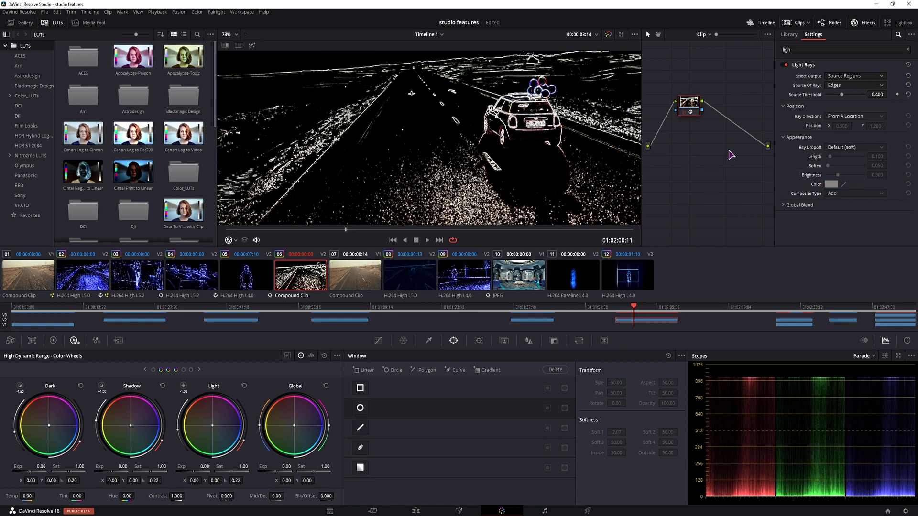
mouse_move(730, 130)
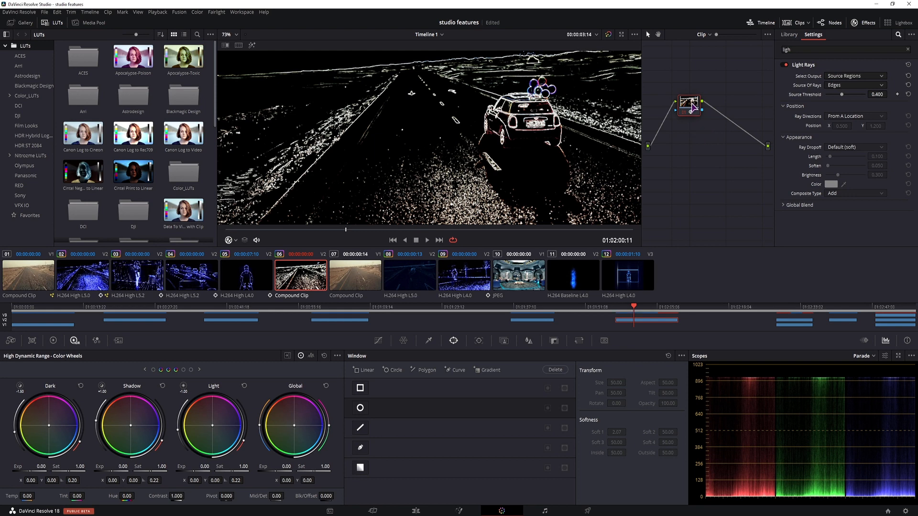
Step: Reset the node's grade and apply Edge Detect in Grayscale Edges mode instead
right_click(690, 105)
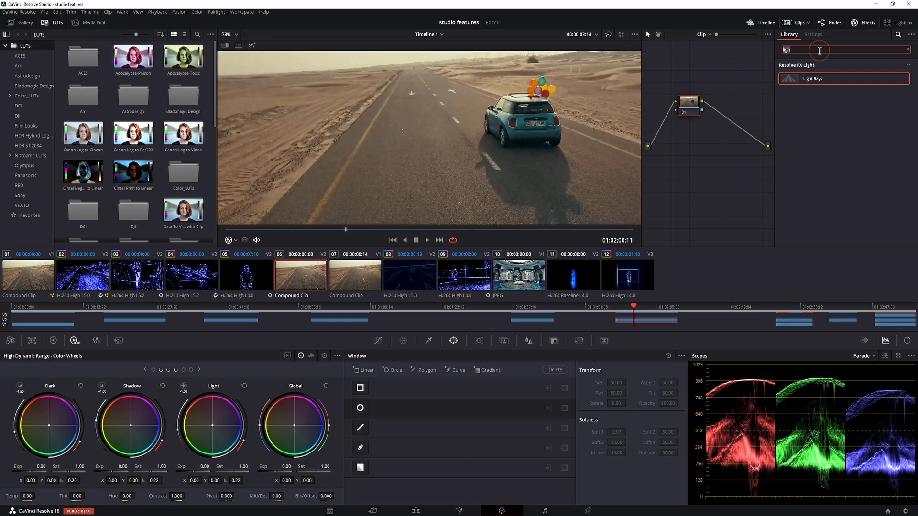
type("edge")
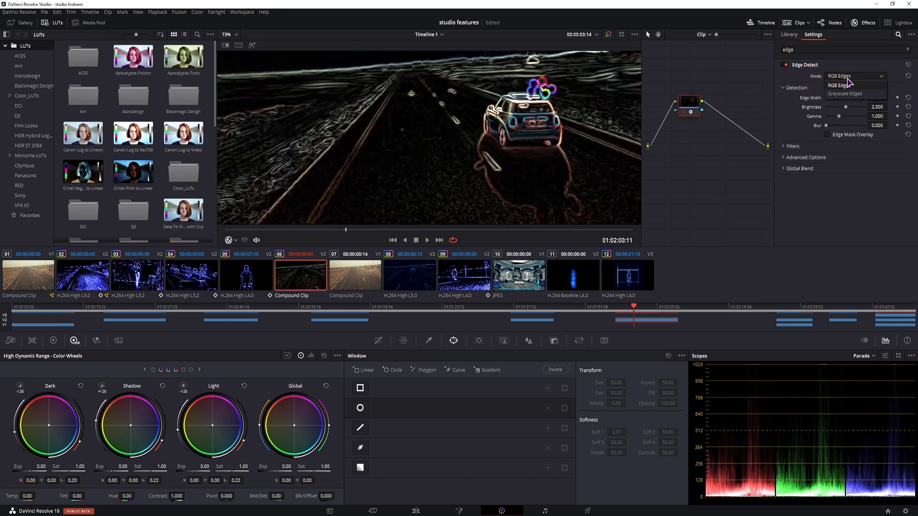
left_click(844, 94)
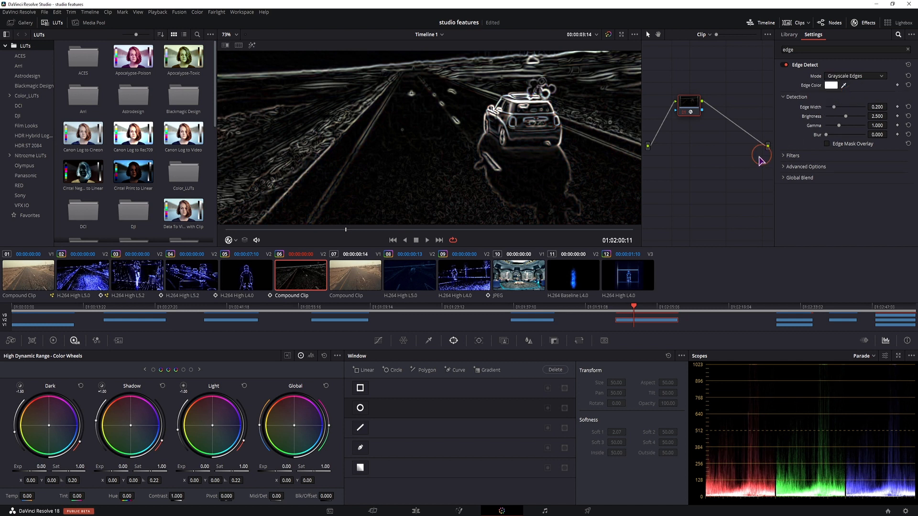
mouse_move(748, 163)
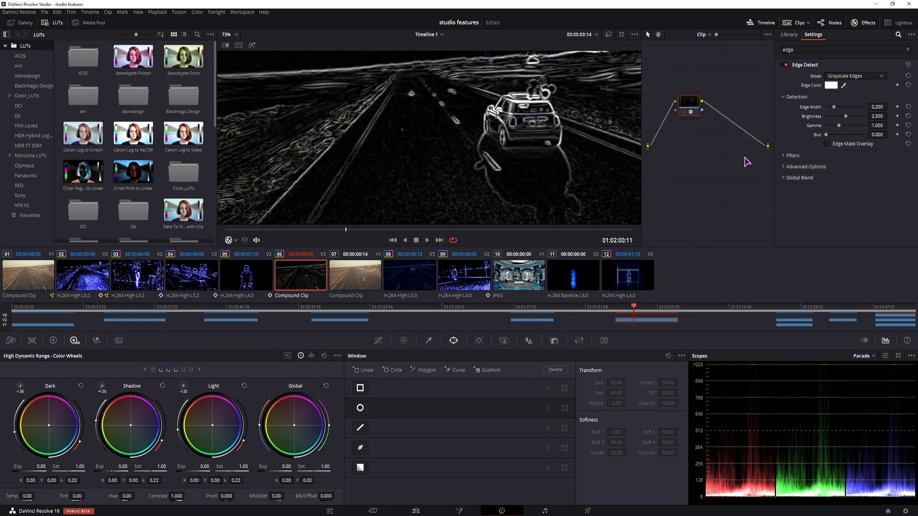
mouse_move(714, 150)
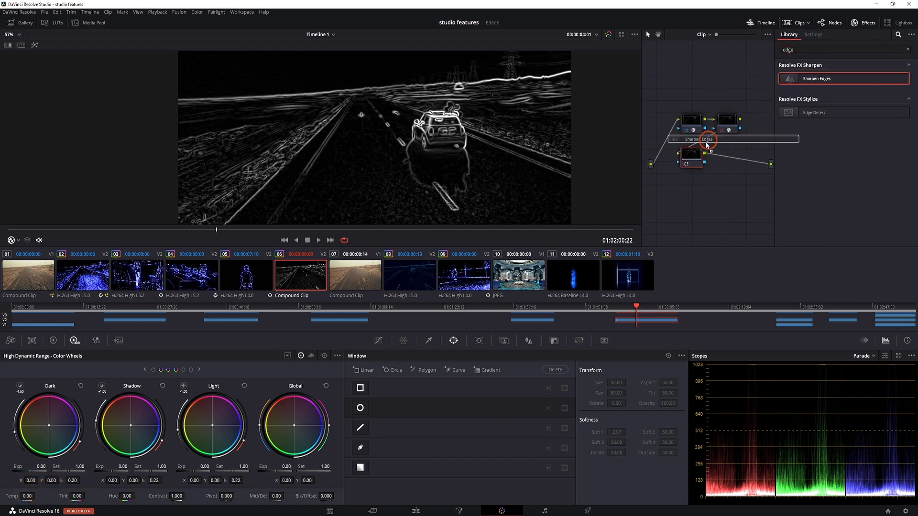
Step: Add extra serial and parallel nodes and drop a Glow effect onto a new node
left_click(812, 35)
type("glow")
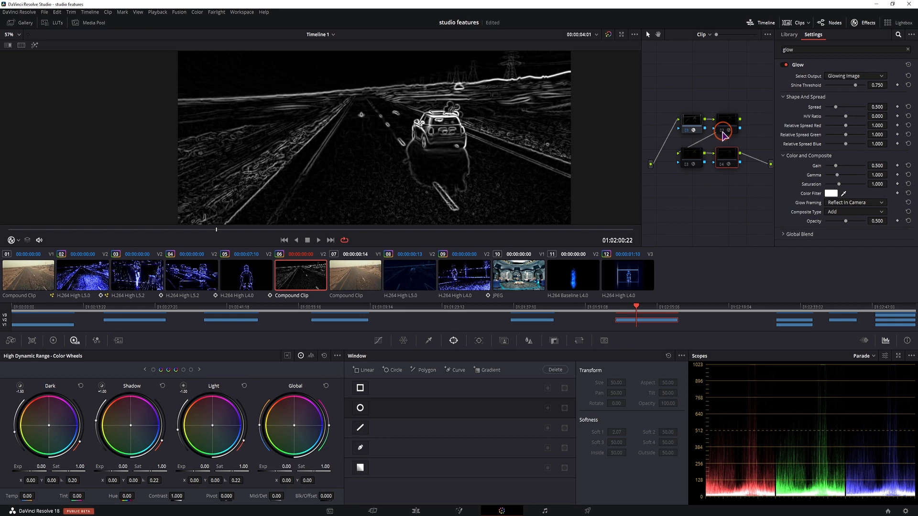
Step: On the Edge Detect node, set width 0.158, brightness 2.601, gamma 1.382 and enable Edge Mask Overlay
left_click(690, 120)
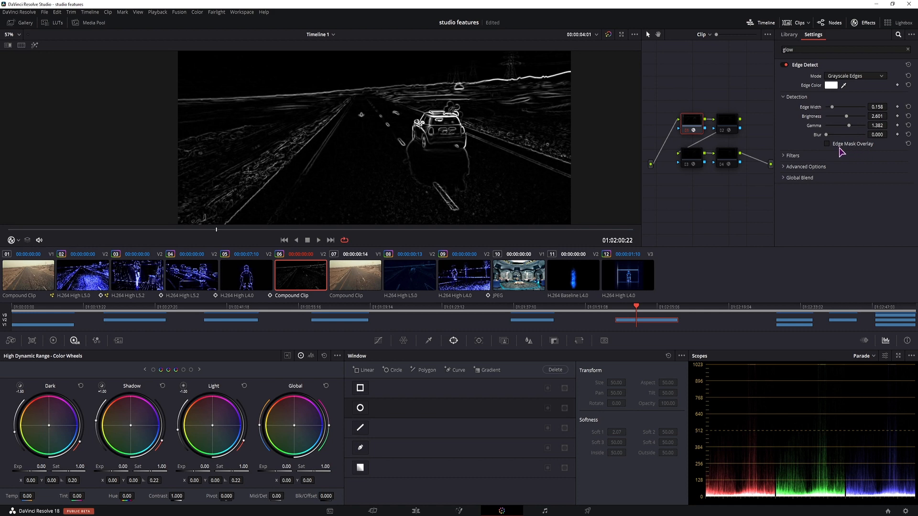
mouse_move(828, 148)
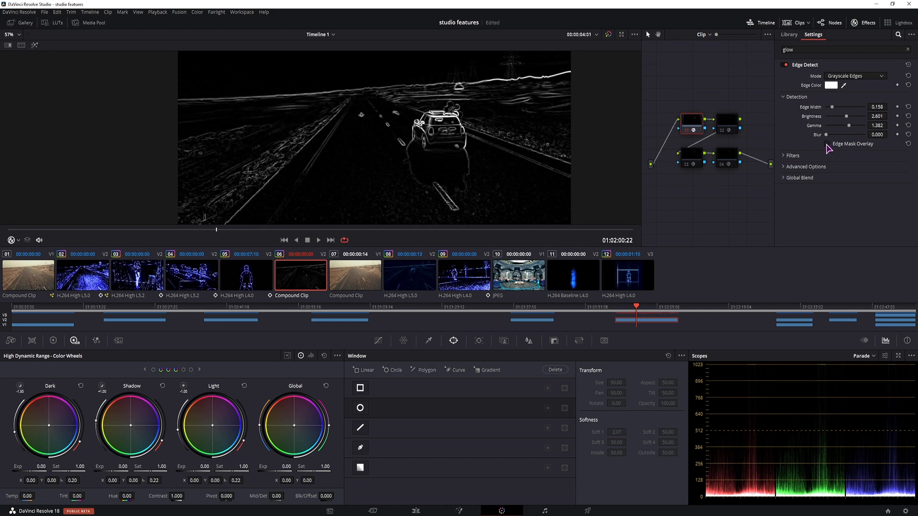
left_click(828, 144)
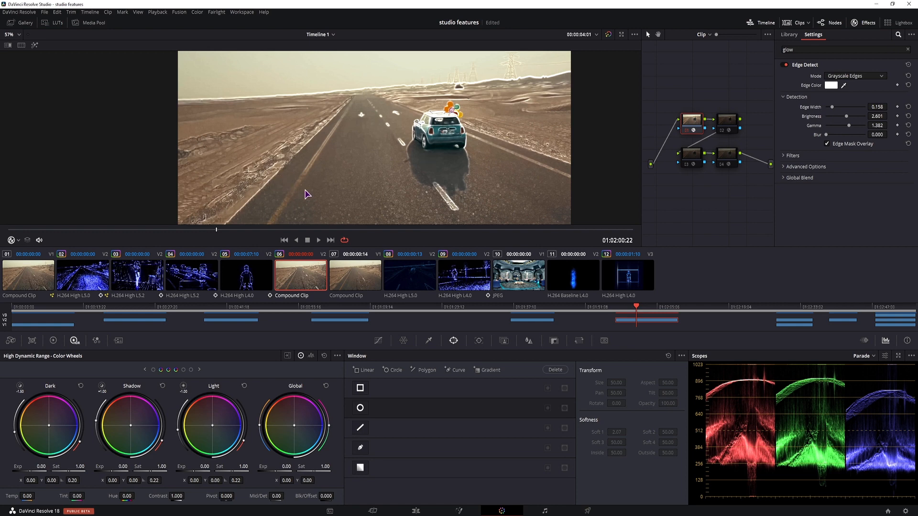
mouse_move(852, 156)
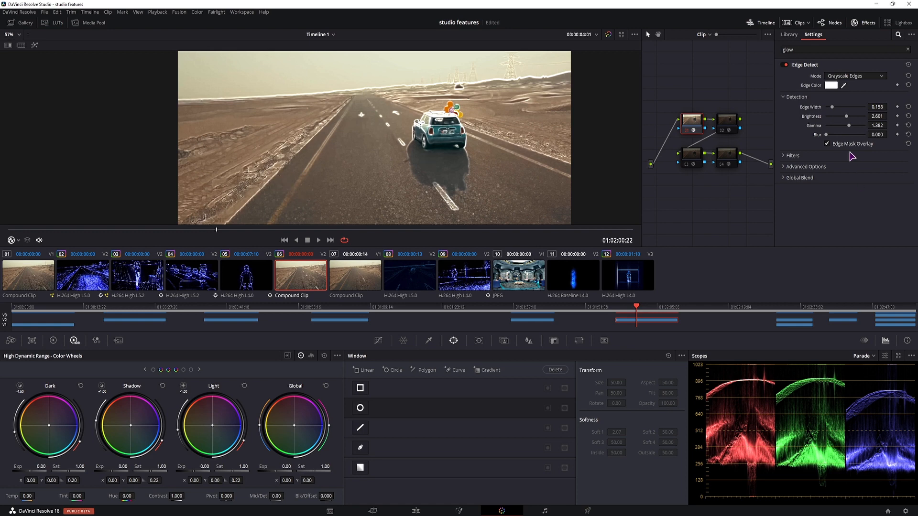
Step: Tune the Glow node's threshold, spread and opacity, then colour the detected edges blue
left_click(728, 121)
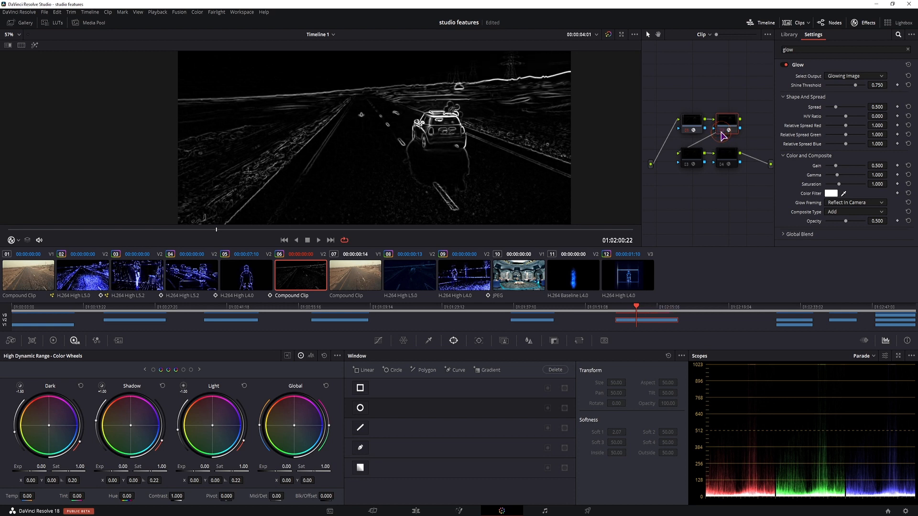
mouse_move(810, 116)
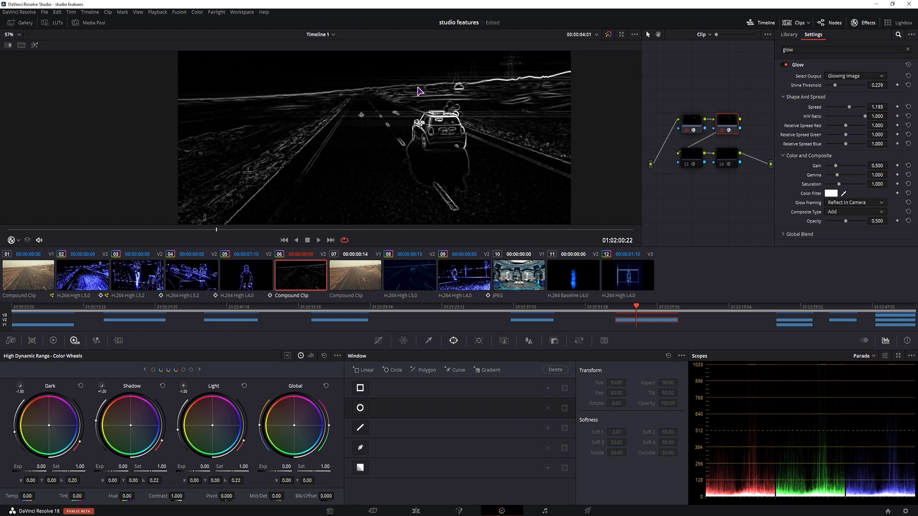
mouse_move(692, 161)
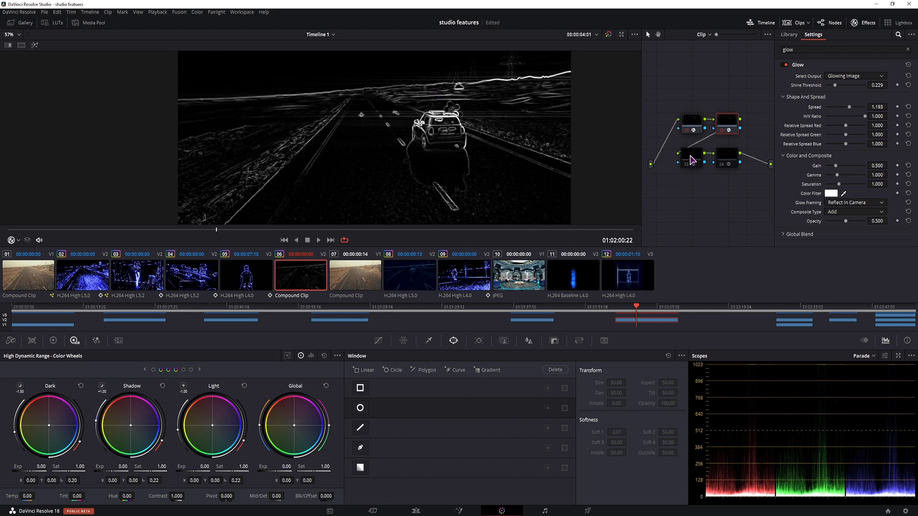
mouse_move(852, 227)
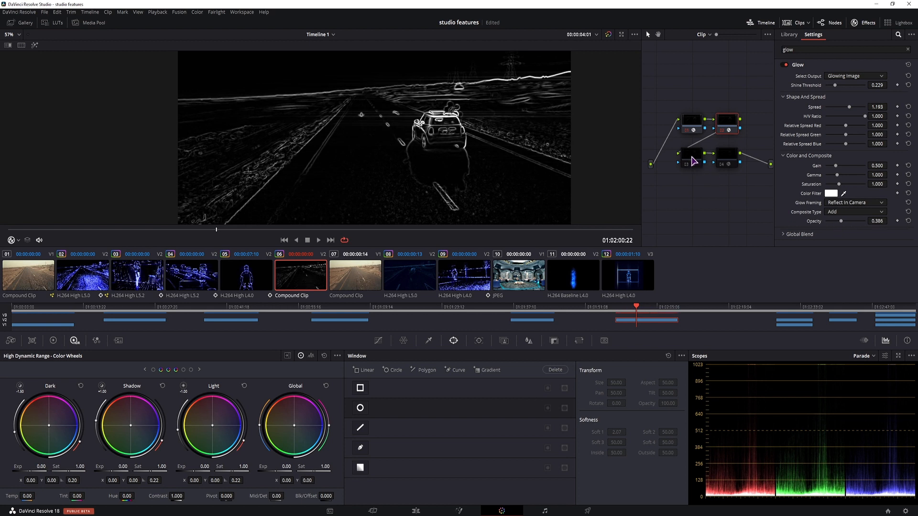
left_click(691, 120)
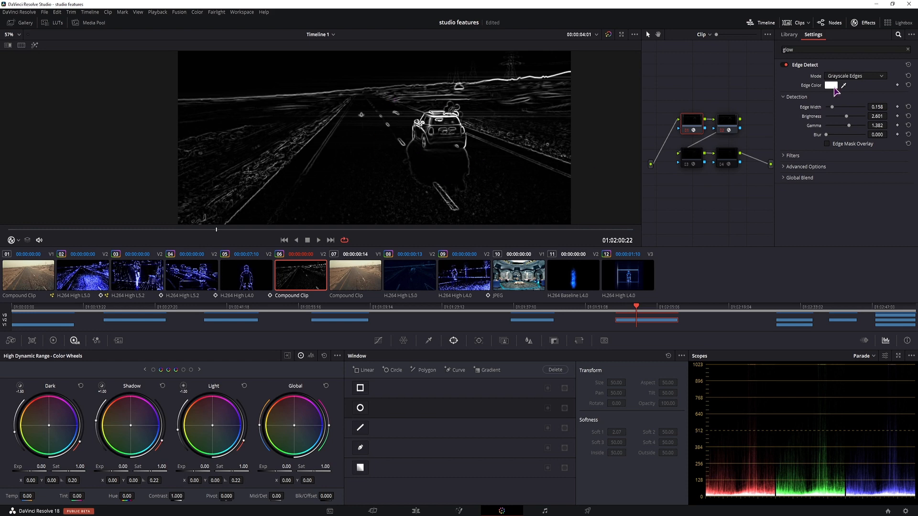
left_click(831, 86)
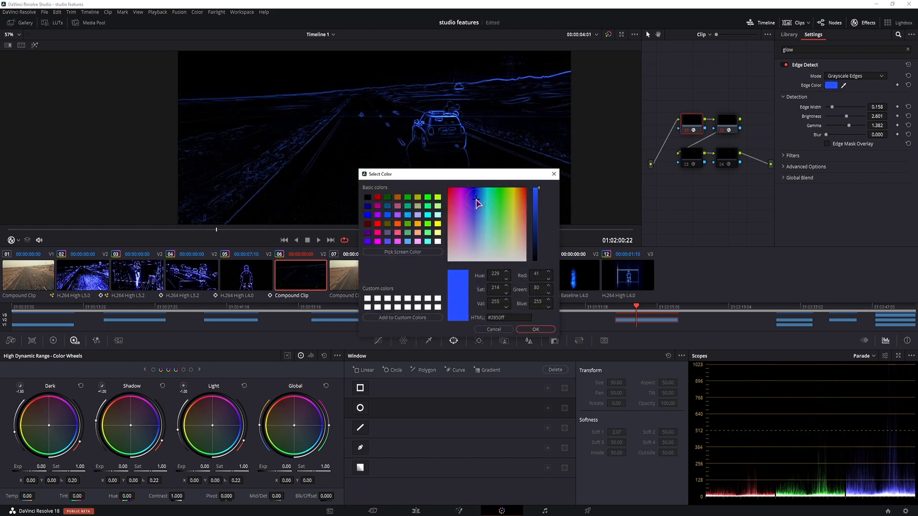
left_click(482, 200)
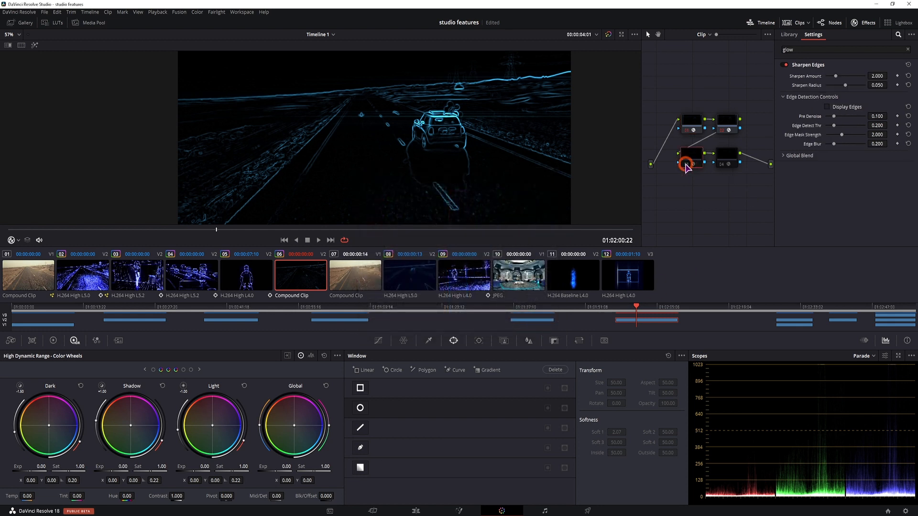
Step: Raise Sharpen Edges to amount 3.348 and radius 0.081, then move to the Glow node's settings
left_click(786, 64)
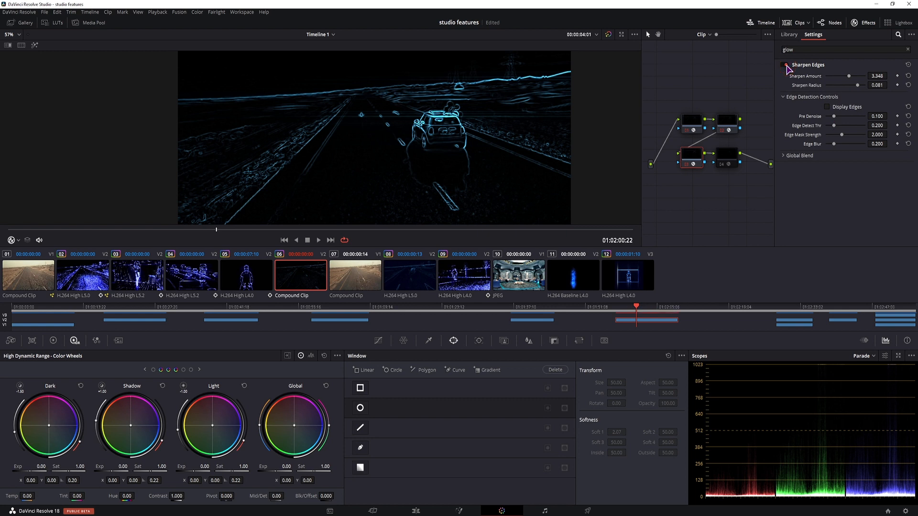
left_click(726, 157)
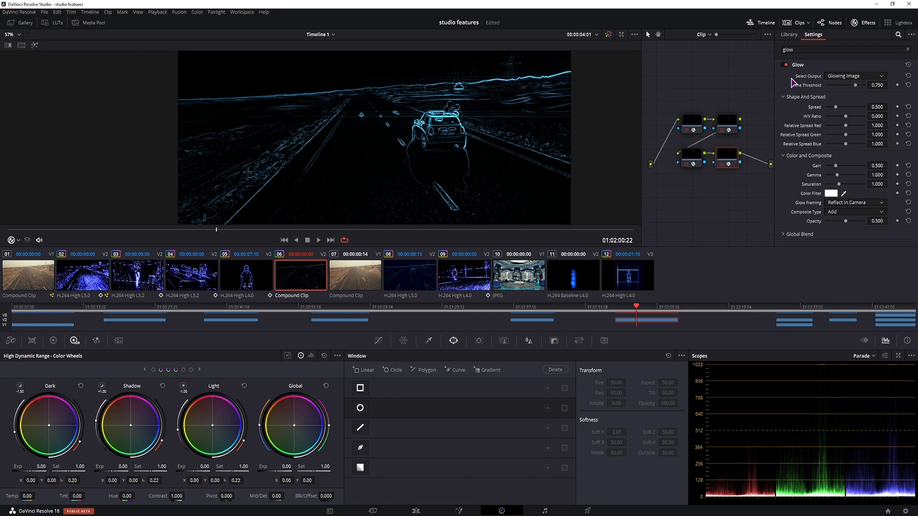
mouse_move(848, 120)
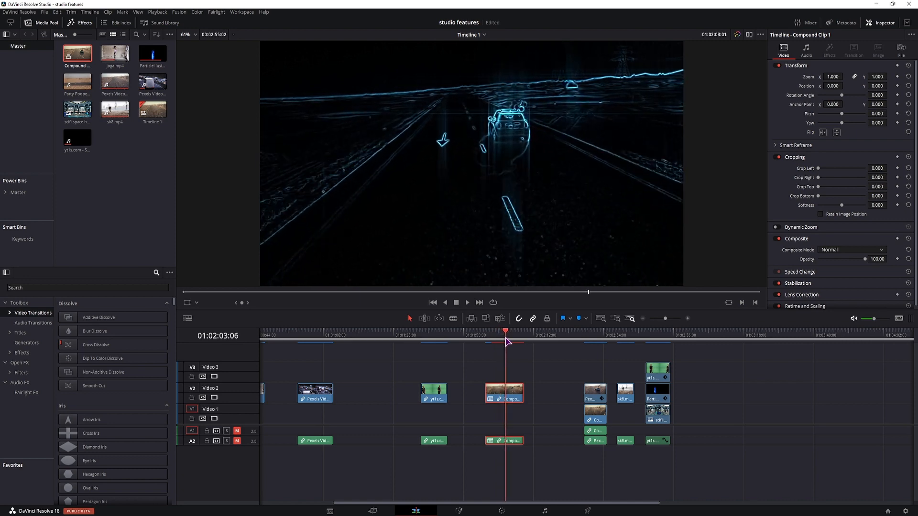
Step: Inspect the finished hologram composite clip on track three in the timeline
left_click(658, 369)
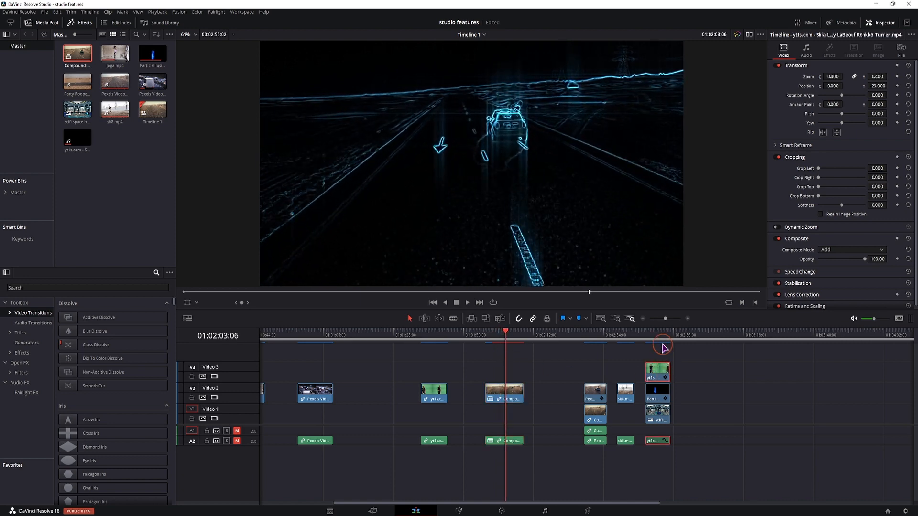
left_click(658, 344)
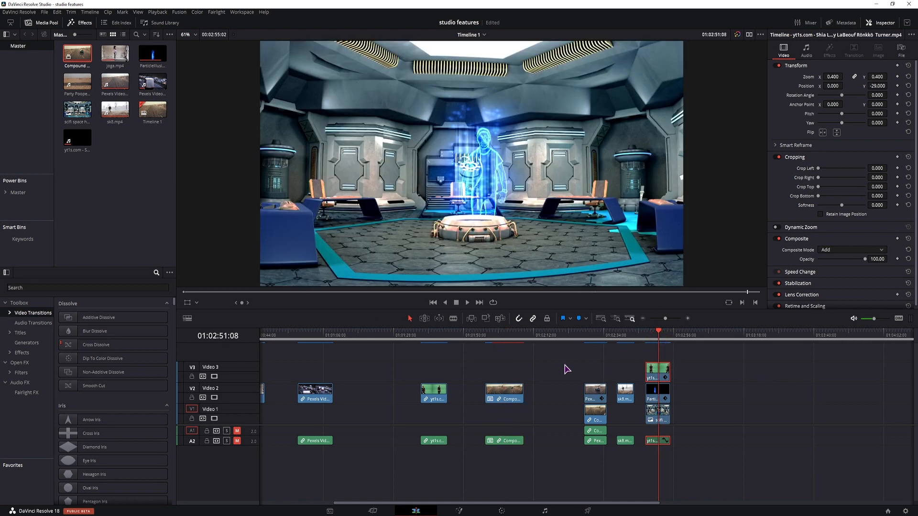
mouse_move(145, 169)
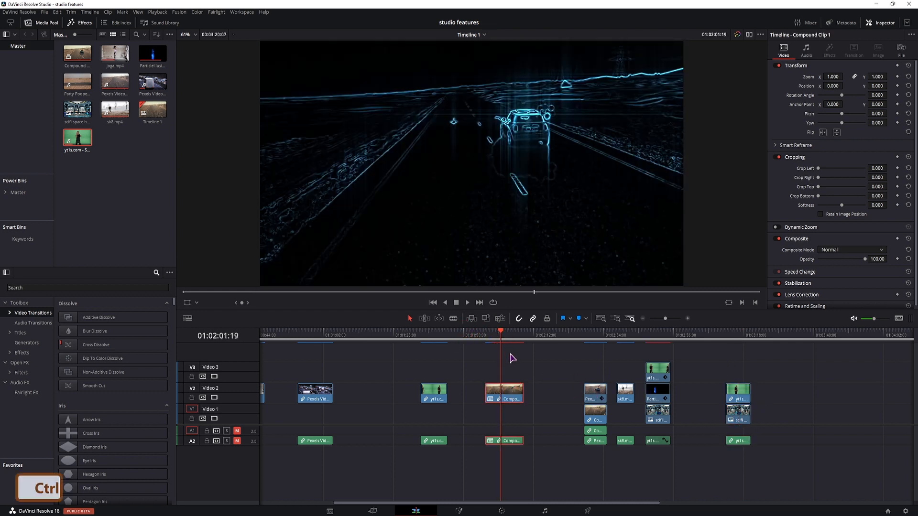
Step: Paste only the Color Correction attributes from the compound clip onto the green-screen man clips
left_click(737, 392)
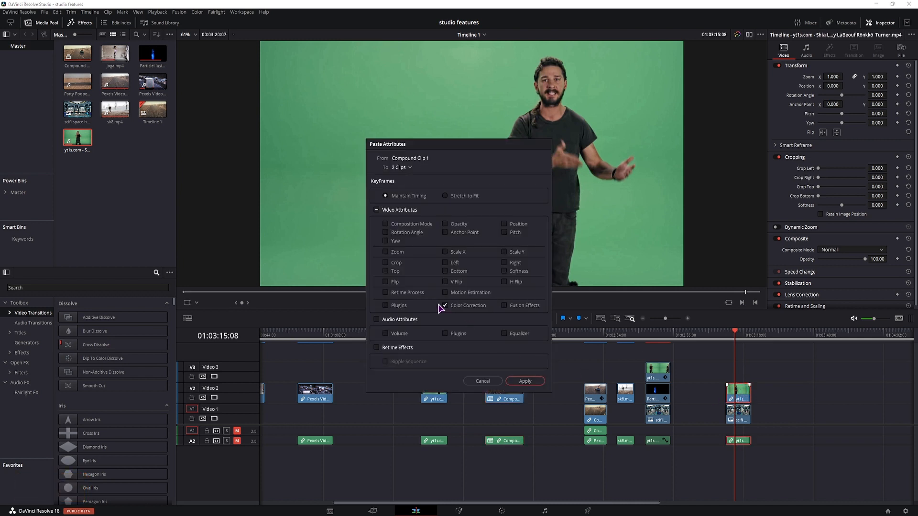
left_click(524, 381)
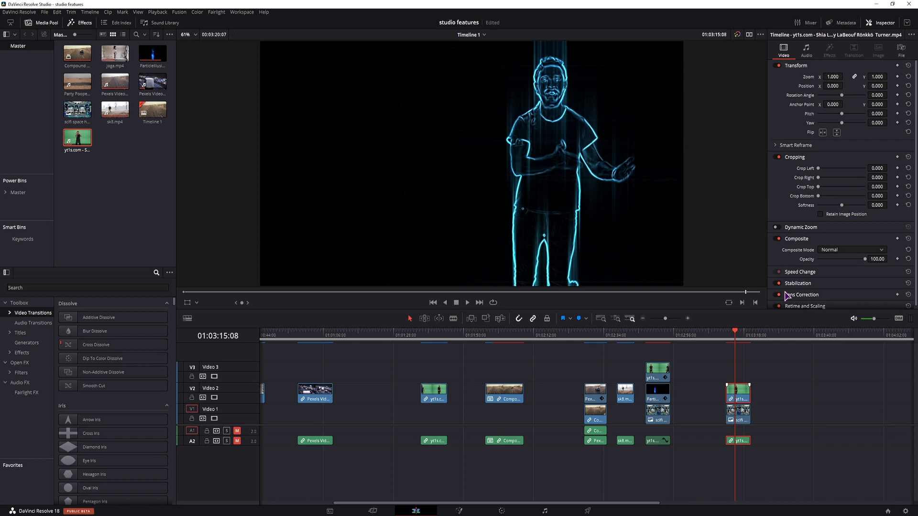
Step: In the Inspector, set the outlined man's Composite Mode to Add over the sci-fi room
left_click(883, 22)
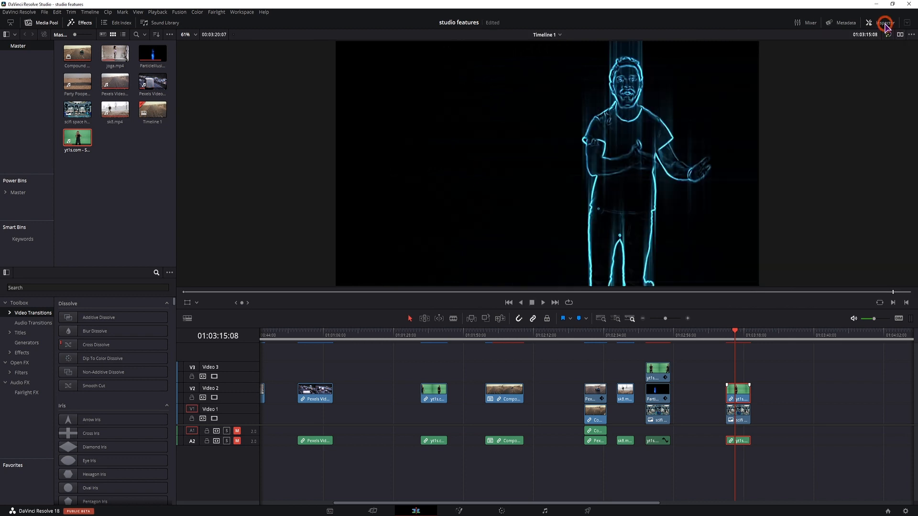
left_click(885, 22)
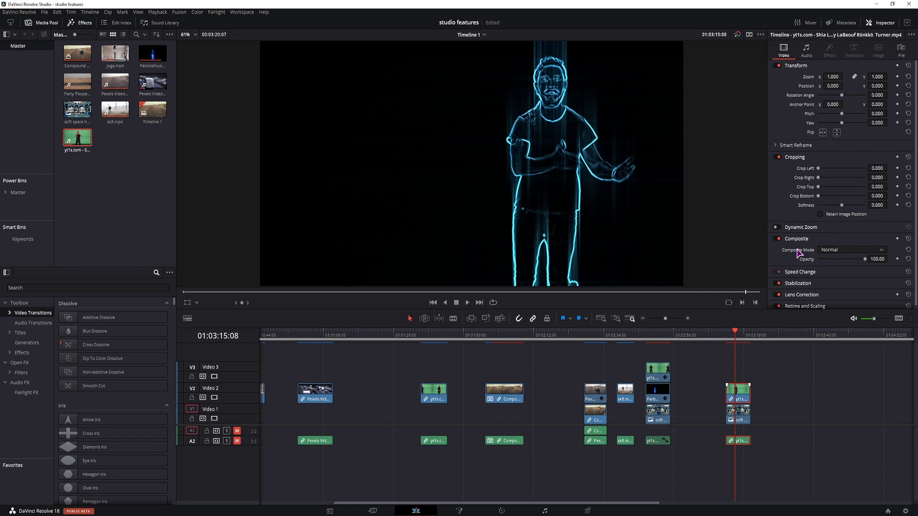
left_click(852, 249)
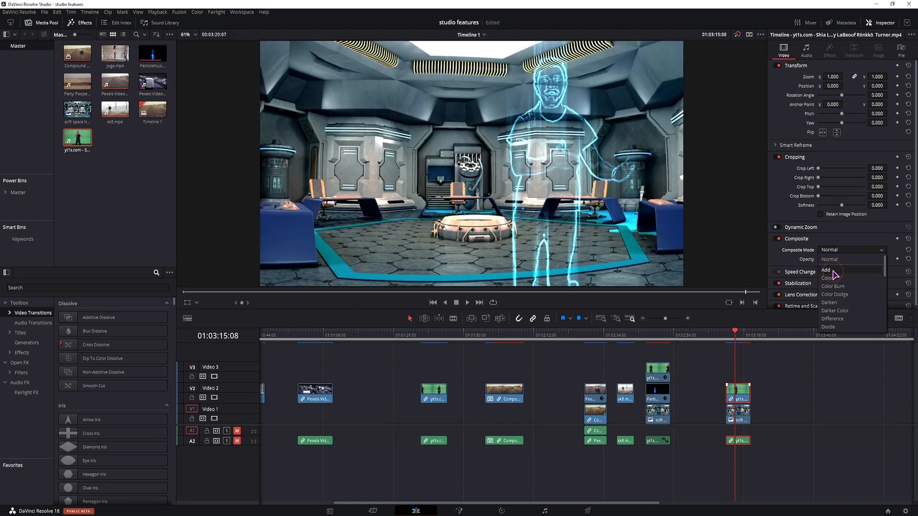
left_click(826, 269)
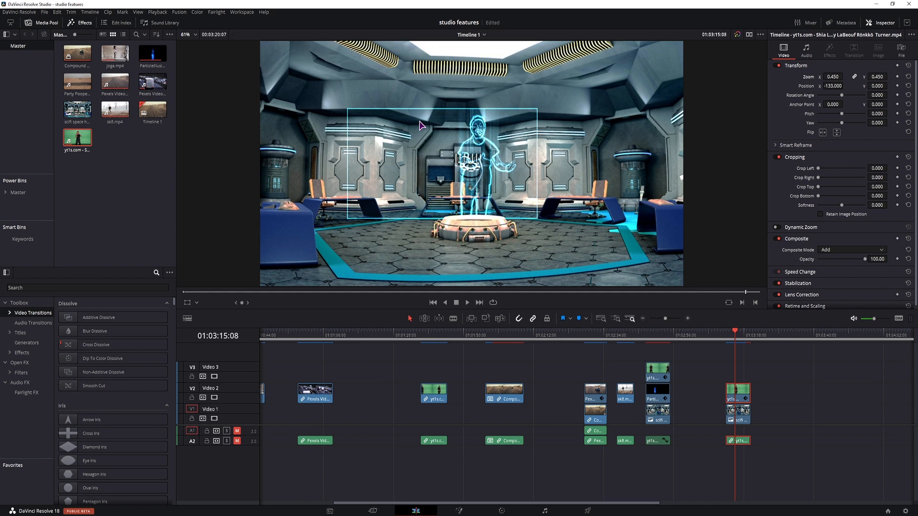
mouse_move(524, 120)
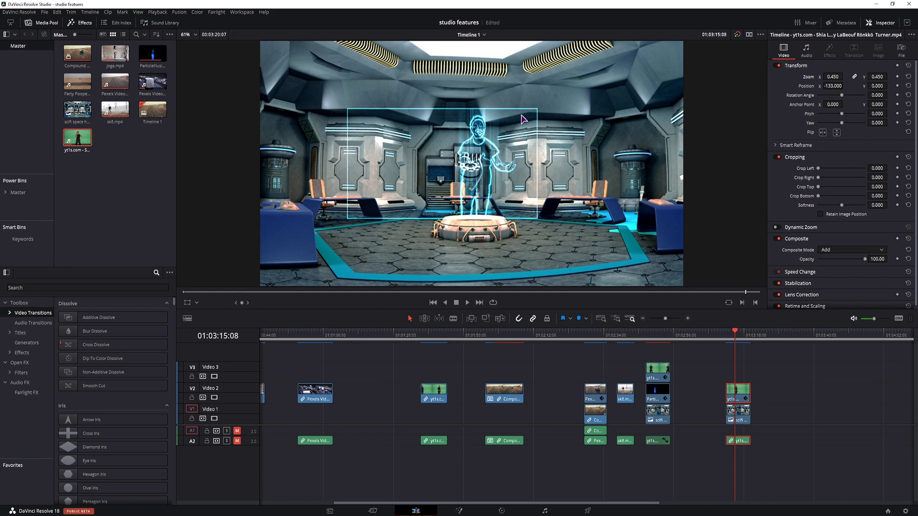
mouse_move(520, 207)
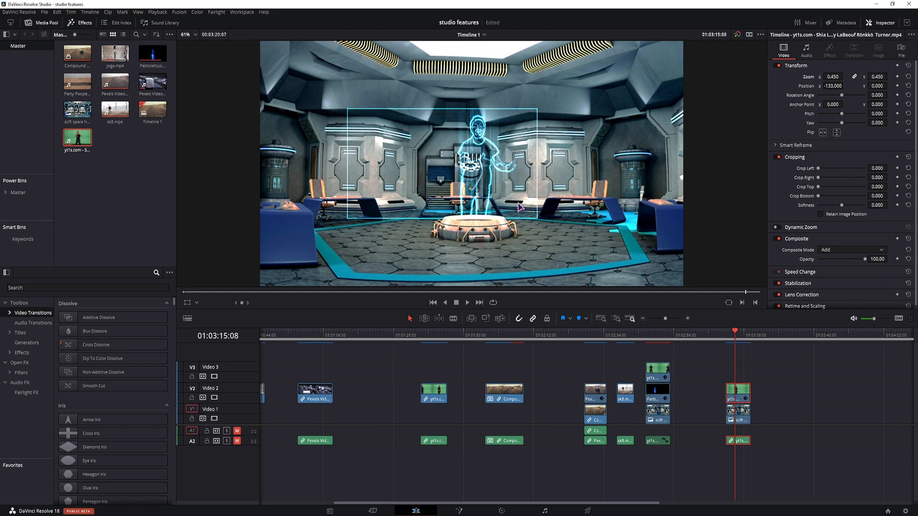
mouse_move(727, 399)
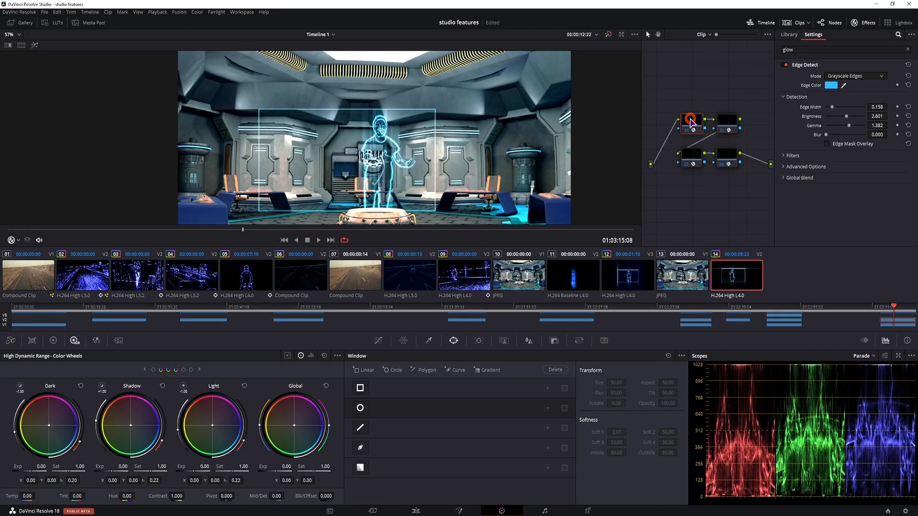
Step: Add a node carrying a 3D Keyer and enable the Qualifier viewer overlay to sample the green backdrop
right_click(690, 121)
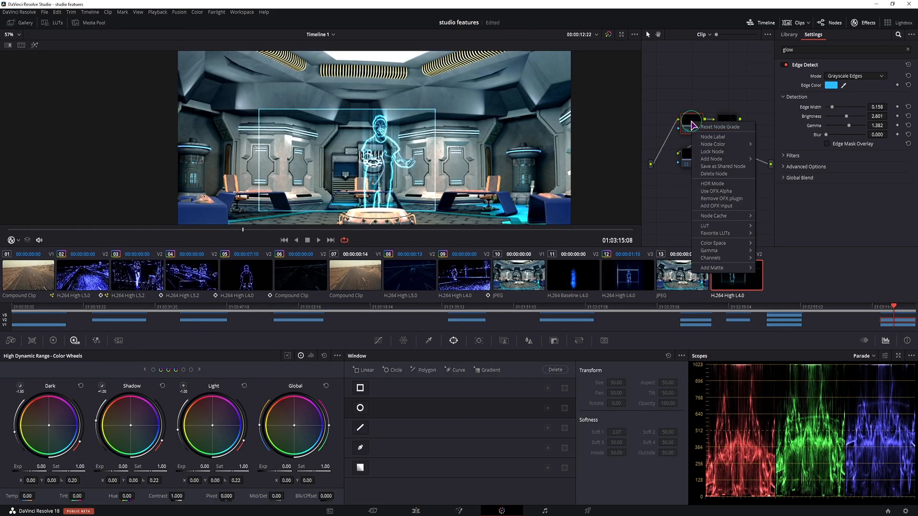
mouse_move(711, 158)
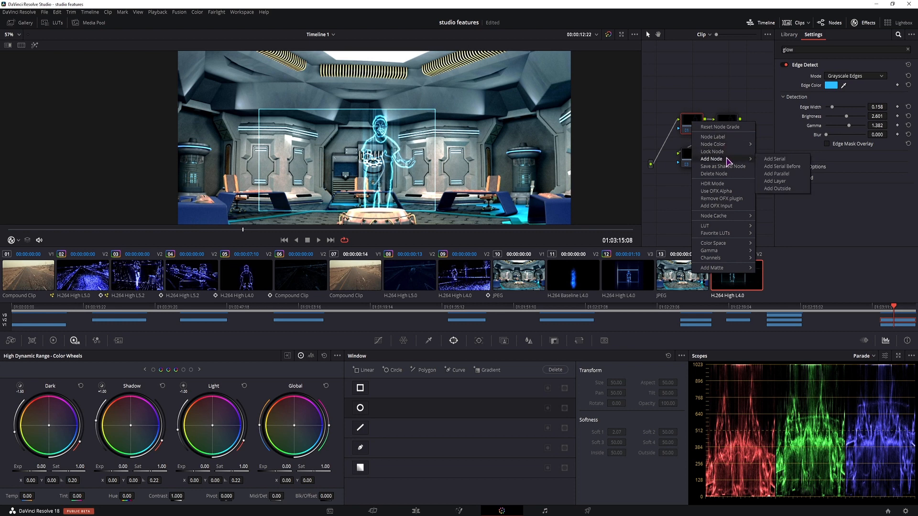
mouse_move(781, 167)
type("key")
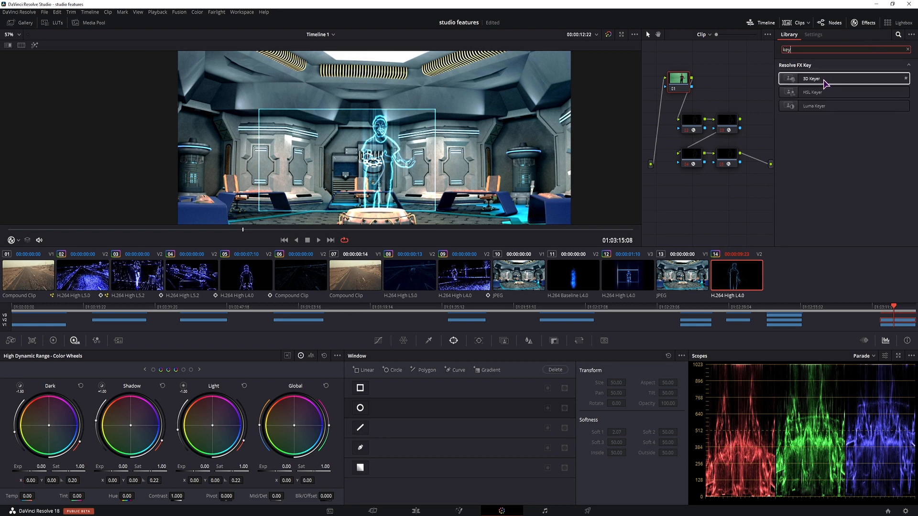
double_click(825, 79)
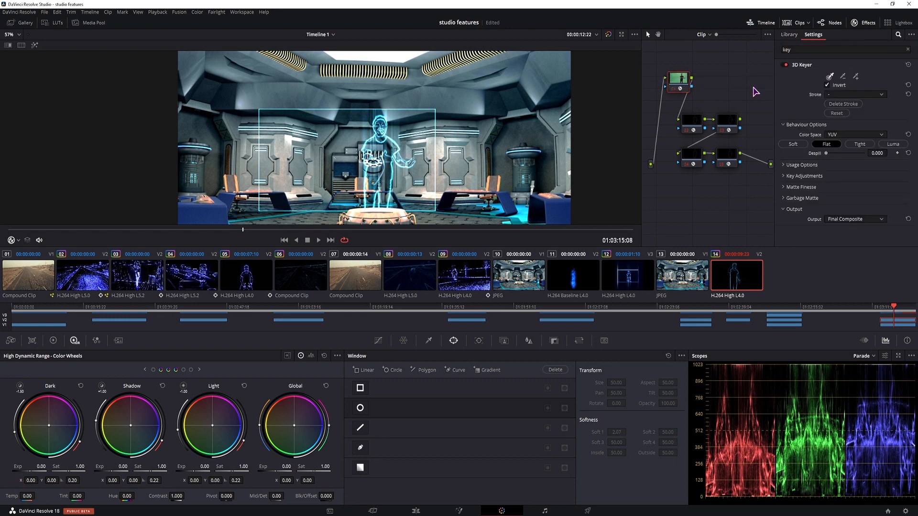
mouse_move(367, 154)
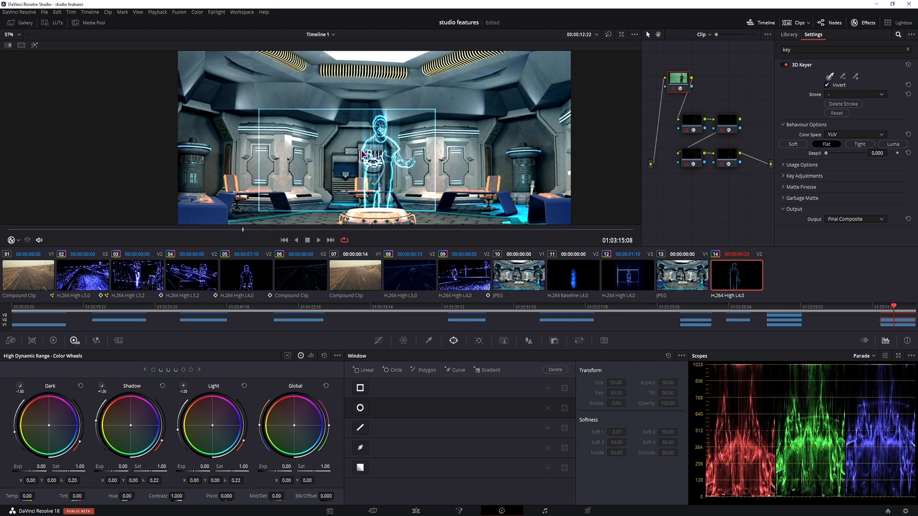
left_click(18, 240)
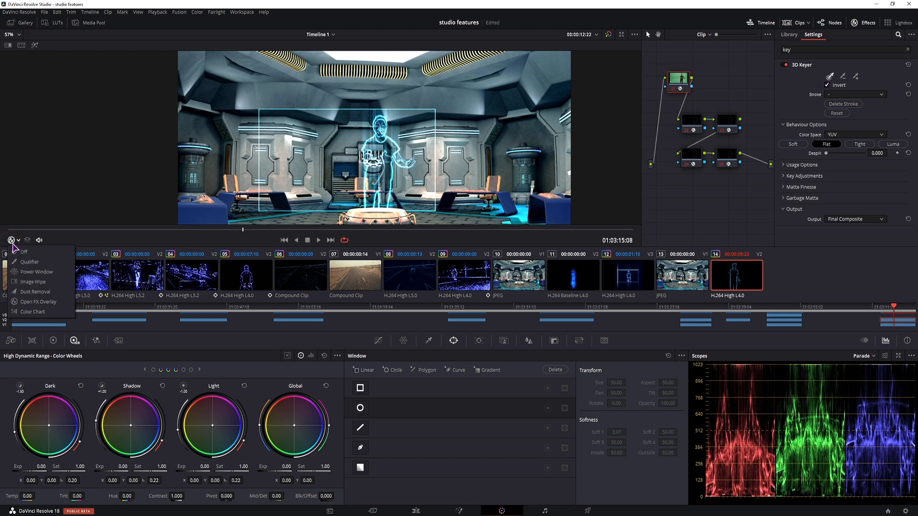
left_click(419, 195)
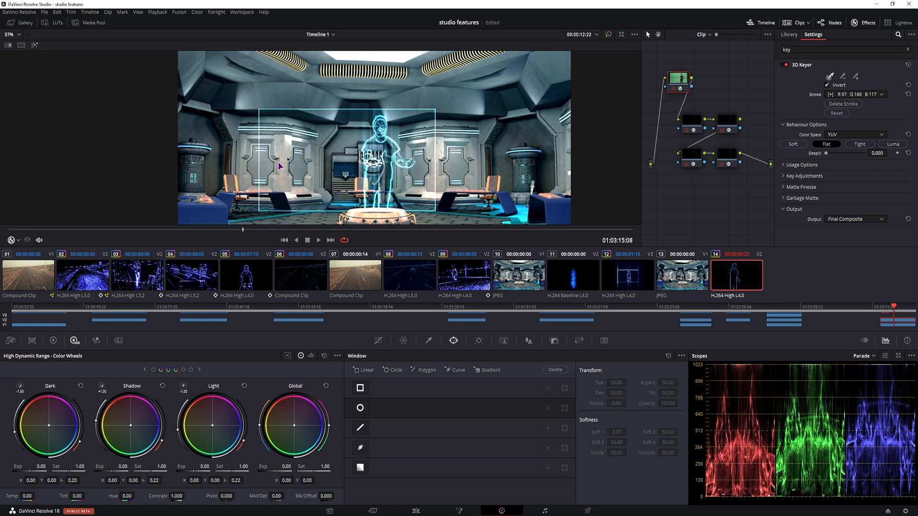
mouse_move(720, 99)
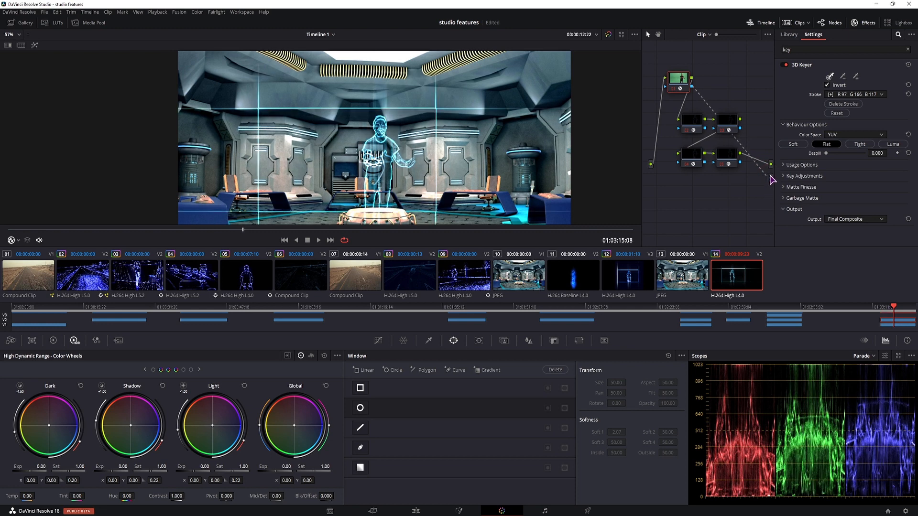
mouse_move(757, 140)
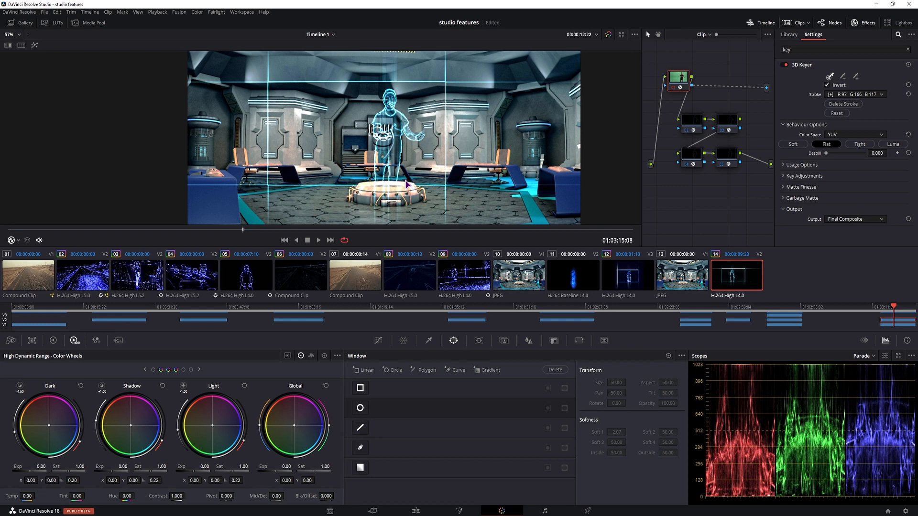
mouse_move(456, 346)
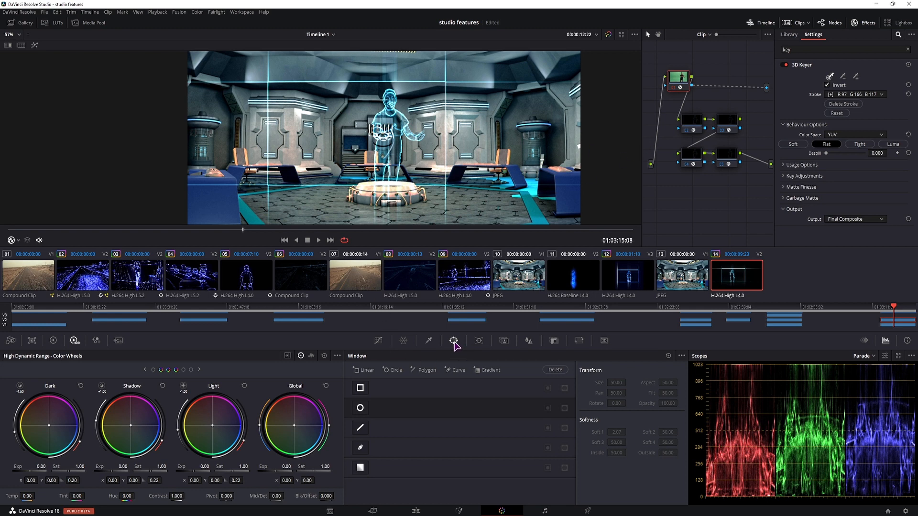
Step: Add a rectangular power window around the hologram man on his grade node
left_click(361, 389)
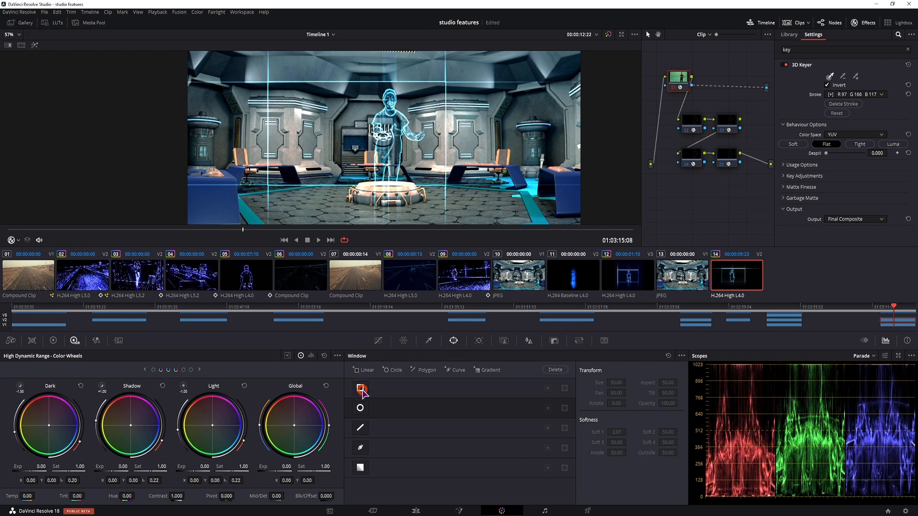
left_click(360, 388)
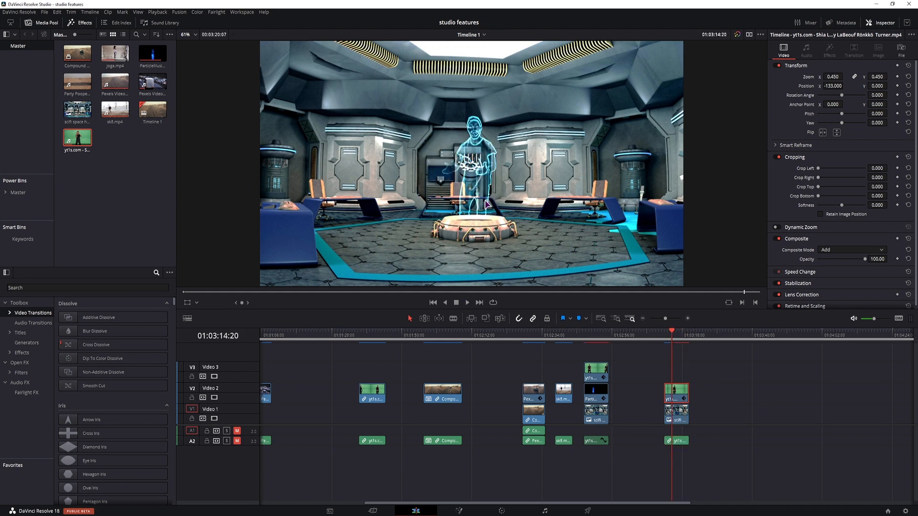
Step: Review the earlier hologram shot and its existing particle pillar clip
left_click(597, 338)
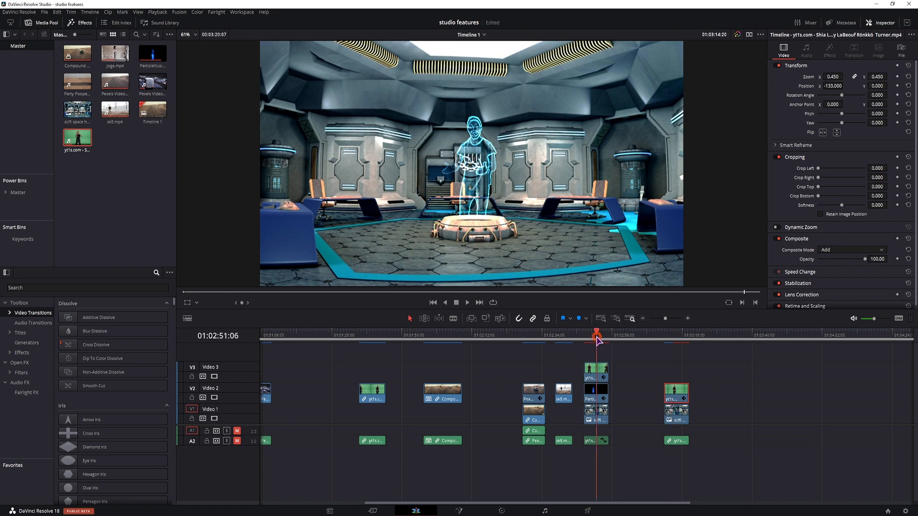
left_click(596, 336)
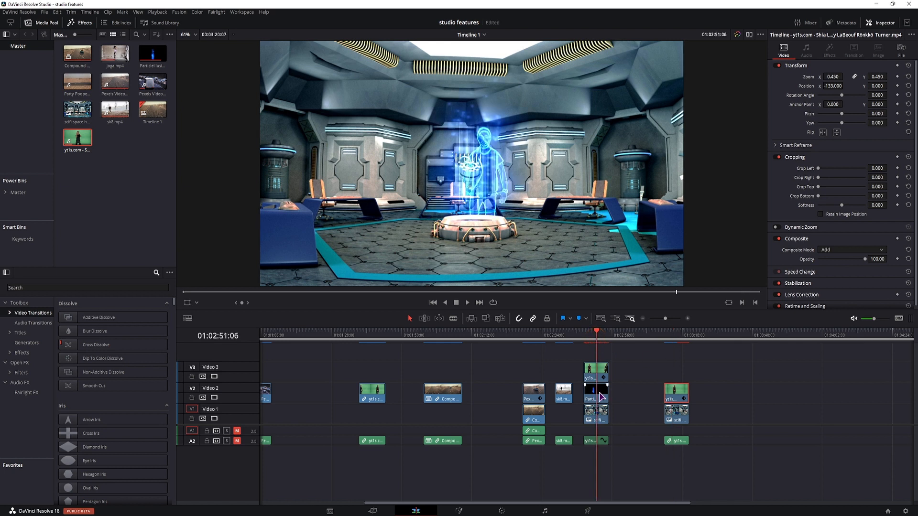
left_click(596, 393)
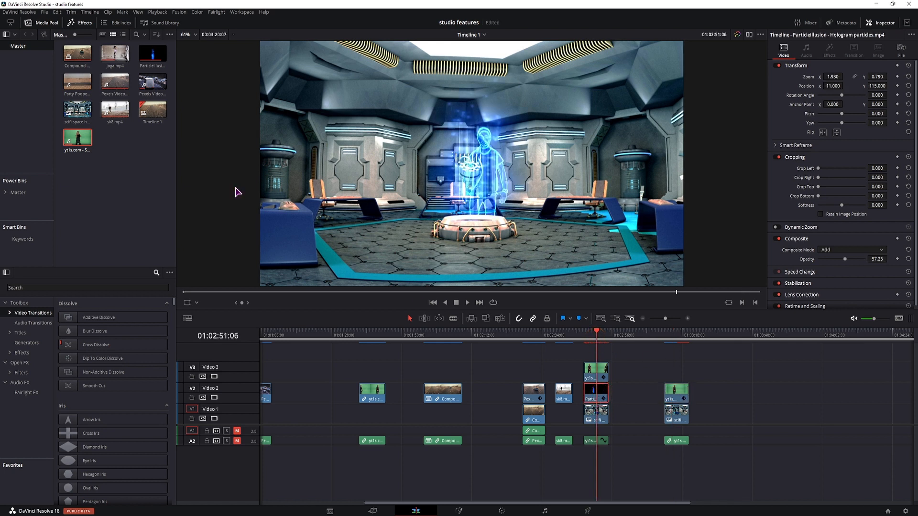
Step: Drop the Hologram particles clip onto V2 under the last man clip and trim it to the shot
left_click(152, 53)
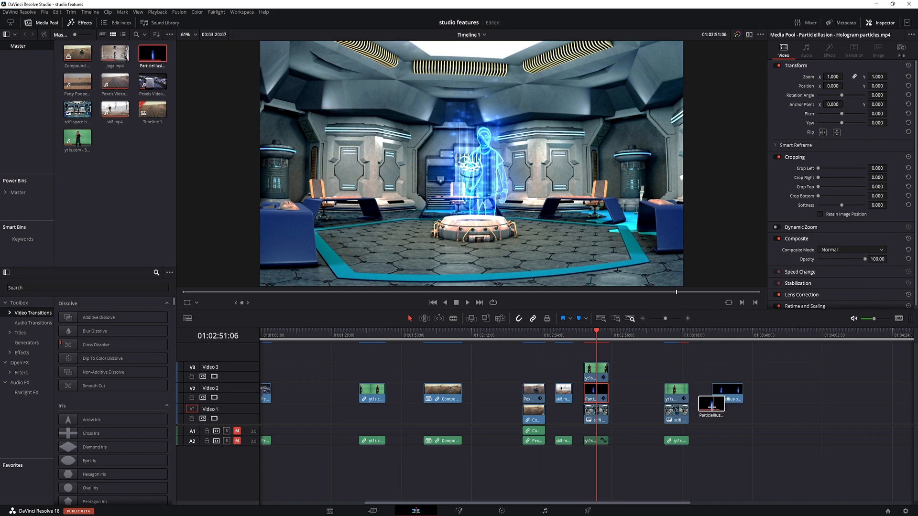
left_click(676, 400)
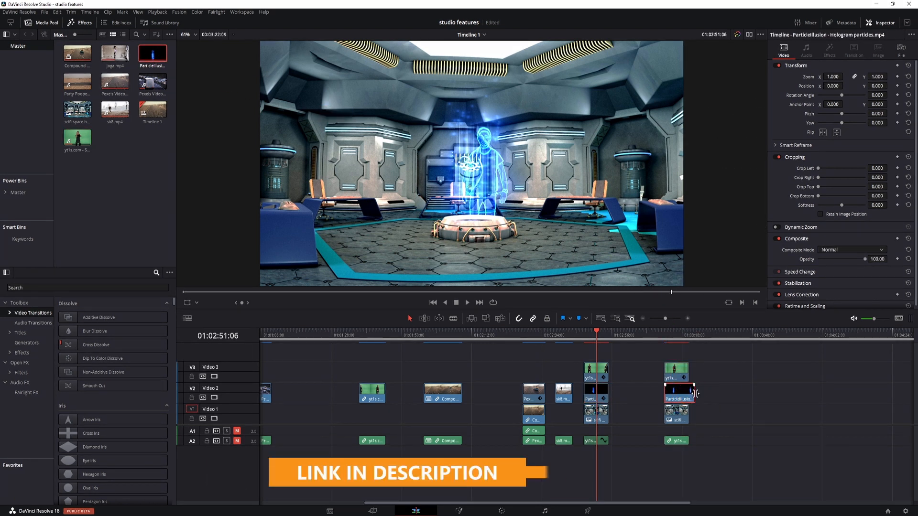
left_click(675, 386)
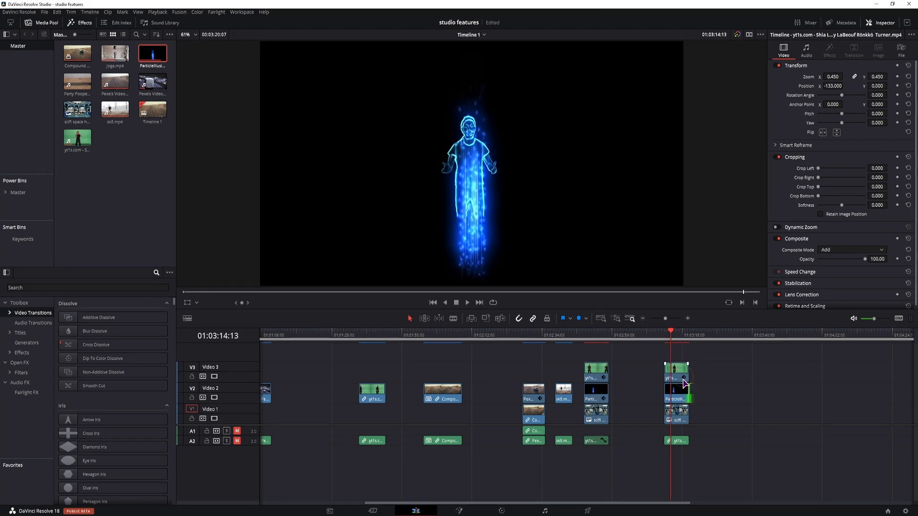
left_click(676, 392)
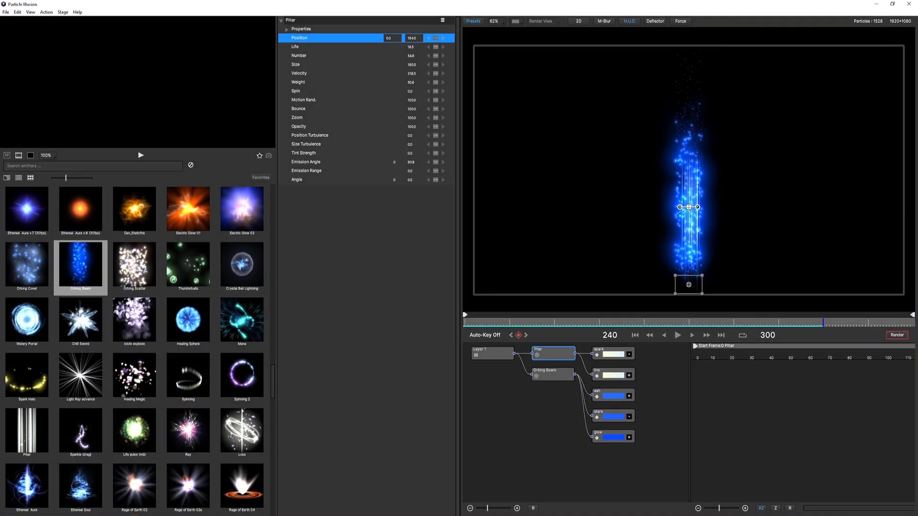
mouse_move(93, 306)
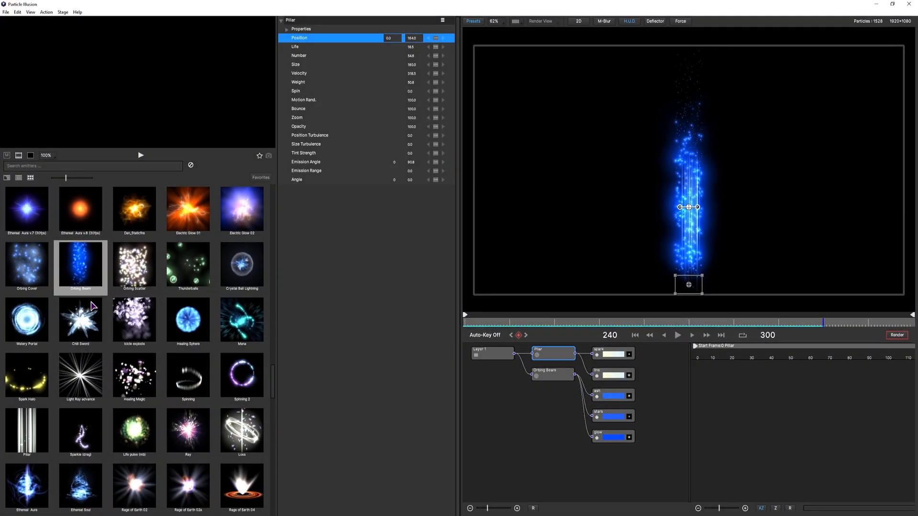
scroll("up", 3)
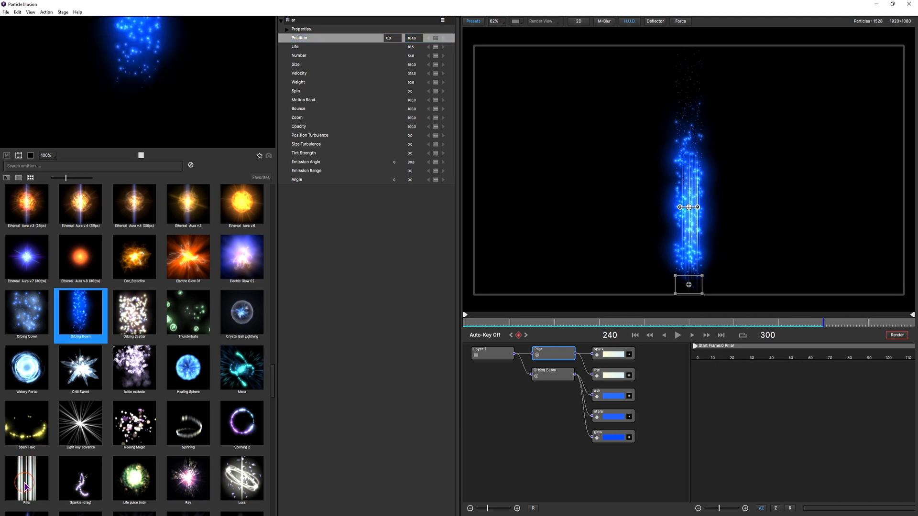
left_click(27, 480)
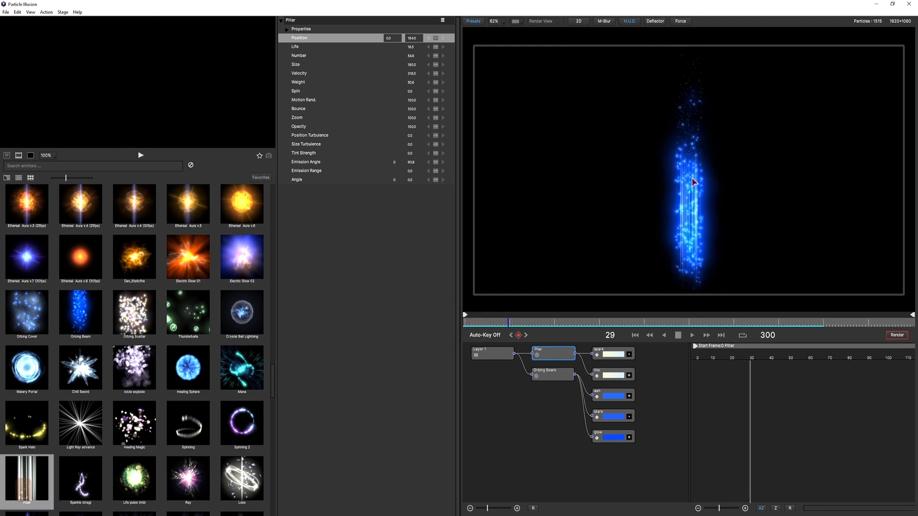
left_click(677, 335)
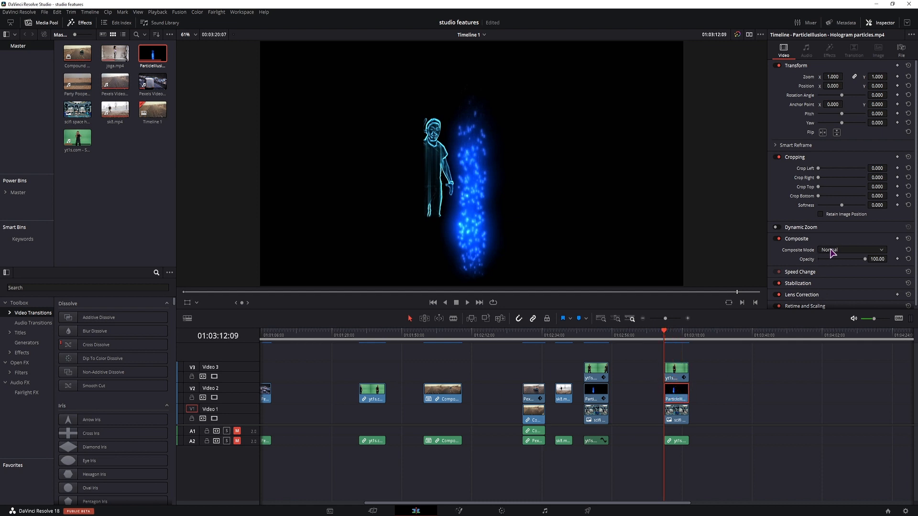
Step: Set the particle pillar's Composite Mode to Add and its Position Y to 173
left_click(852, 249)
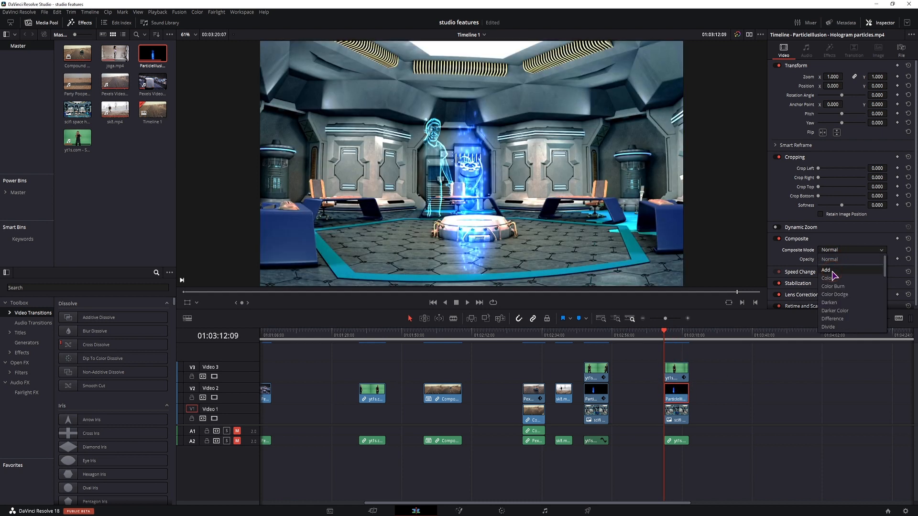
left_click(826, 270)
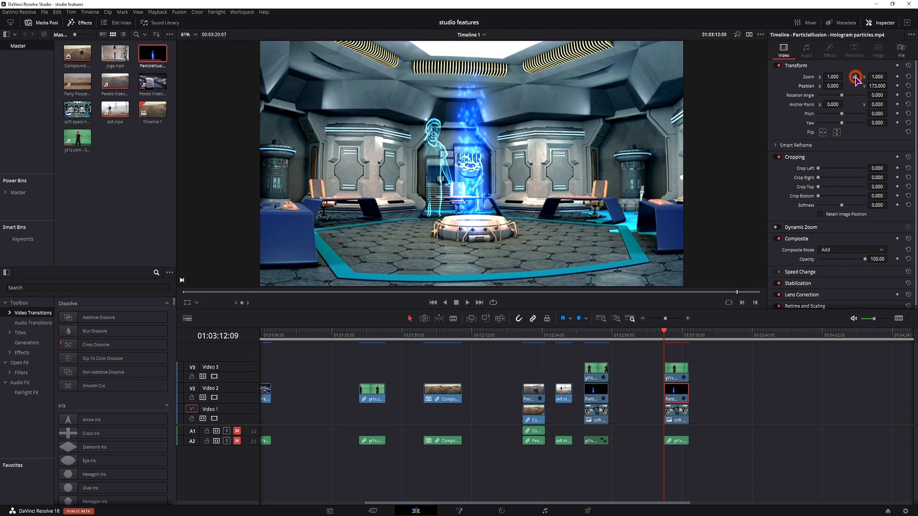
left_click(854, 77)
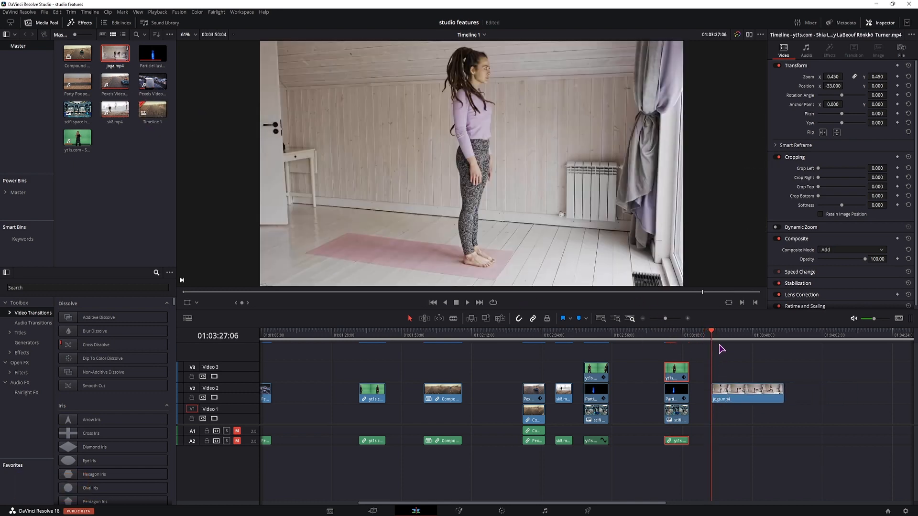
Step: Paste only the Color Correction attributes onto joga.mp4 and disable its Rectangle window
key("alt+v")
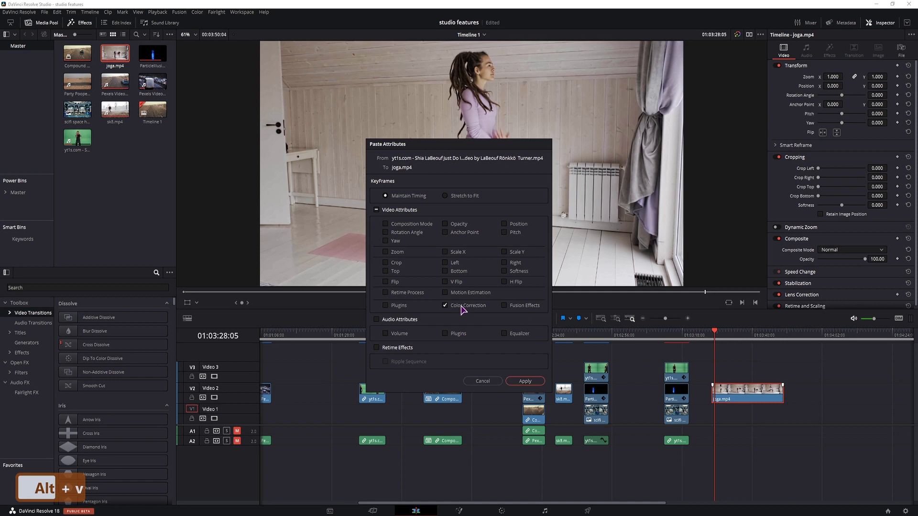
left_click(524, 382)
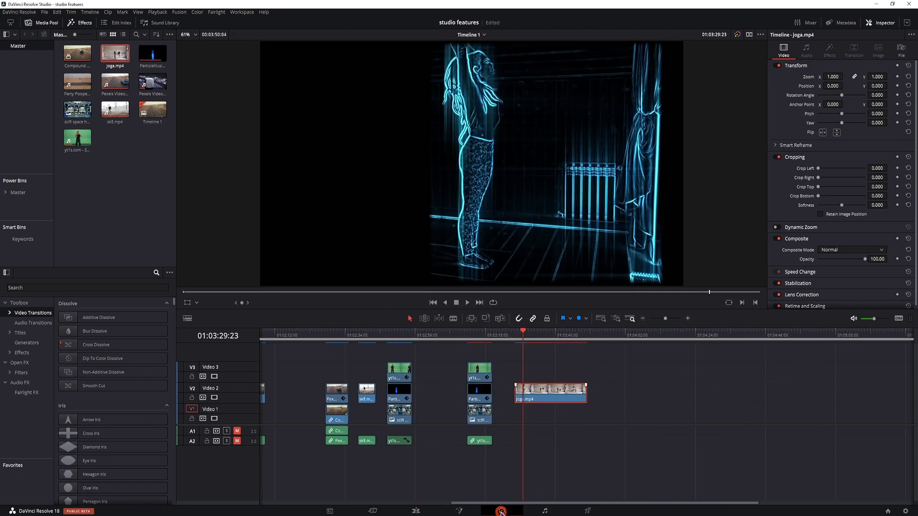
left_click(500, 510)
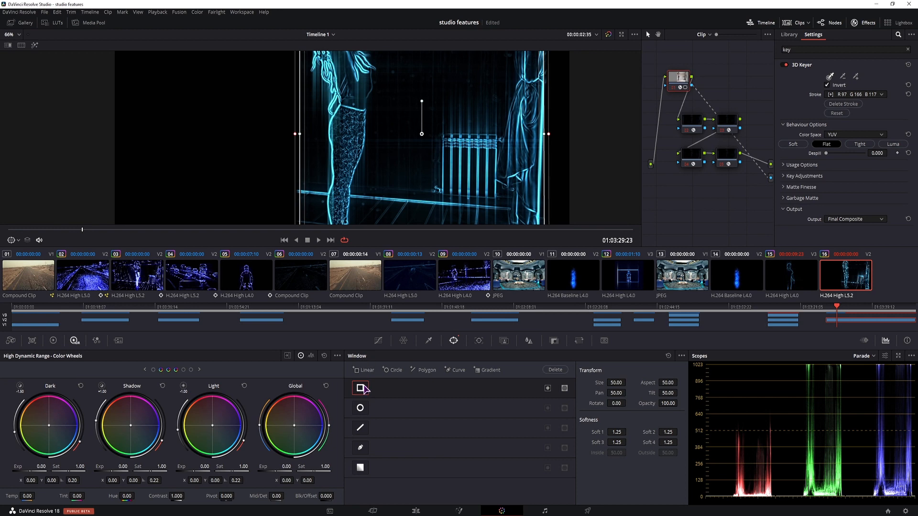
left_click(371, 510)
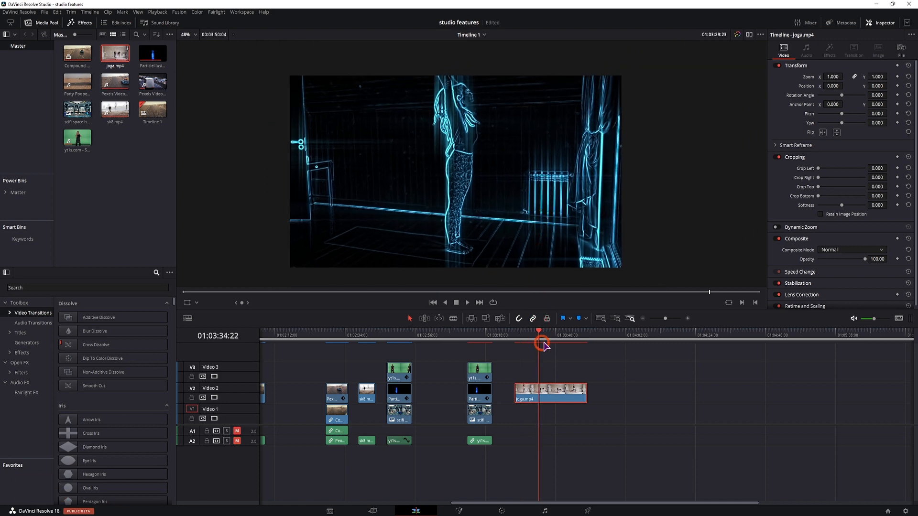
left_click(152, 84)
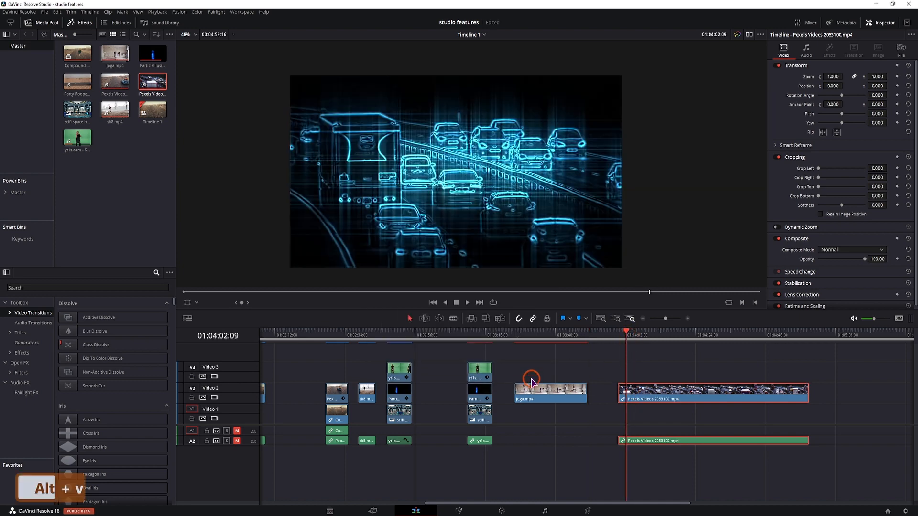
Step: Scrub through the traffic clip to check the blue car-outline hologram look
left_click(714, 344)
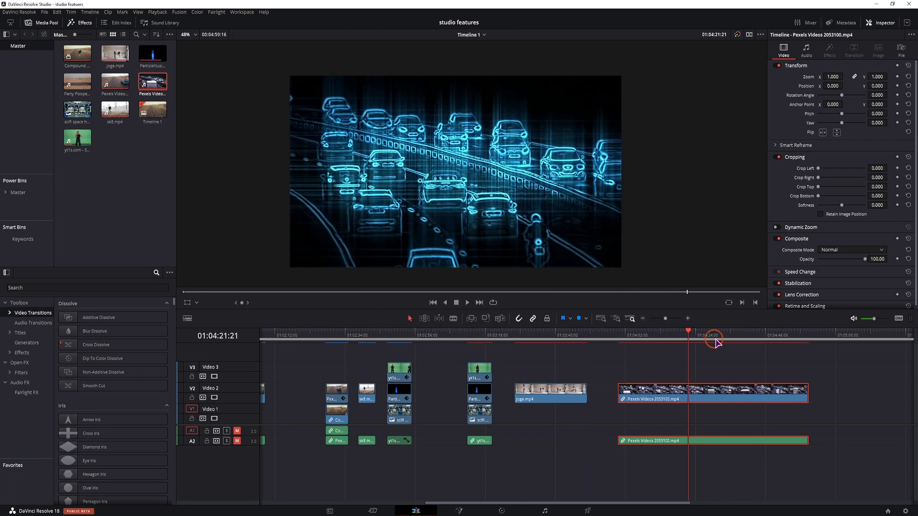